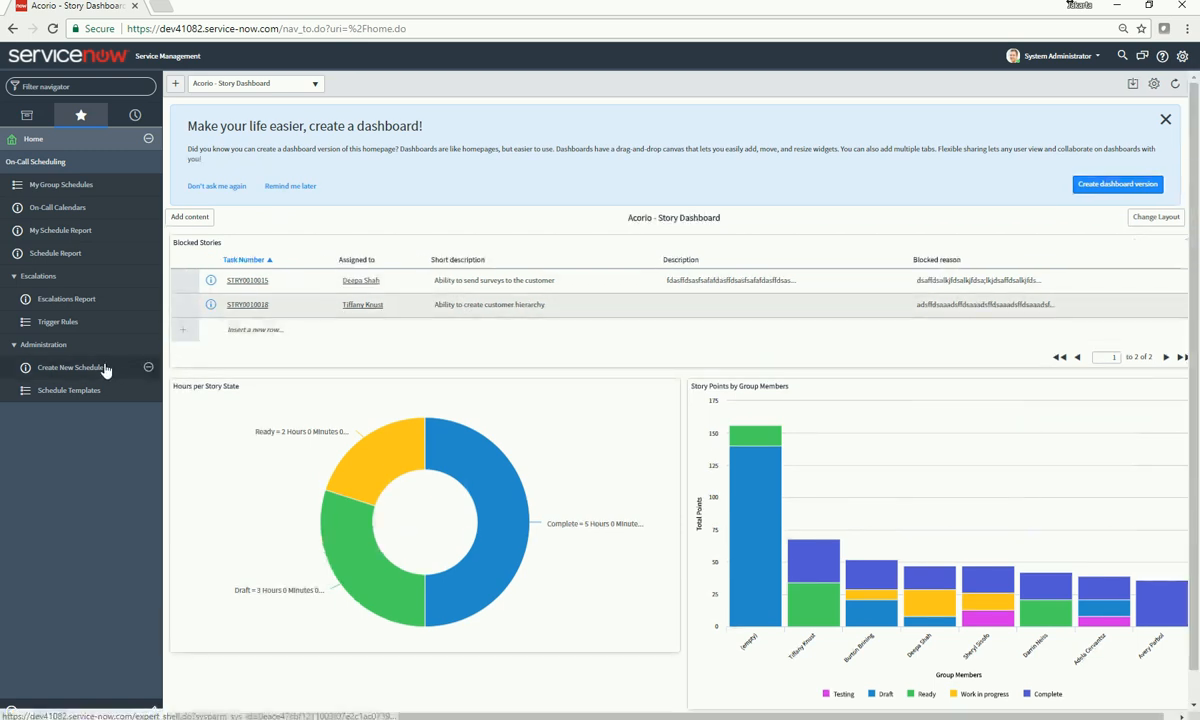
- Create a schedule named Facilities for Facilities Dispatchers, starting 2017-10-19
click(70, 367)
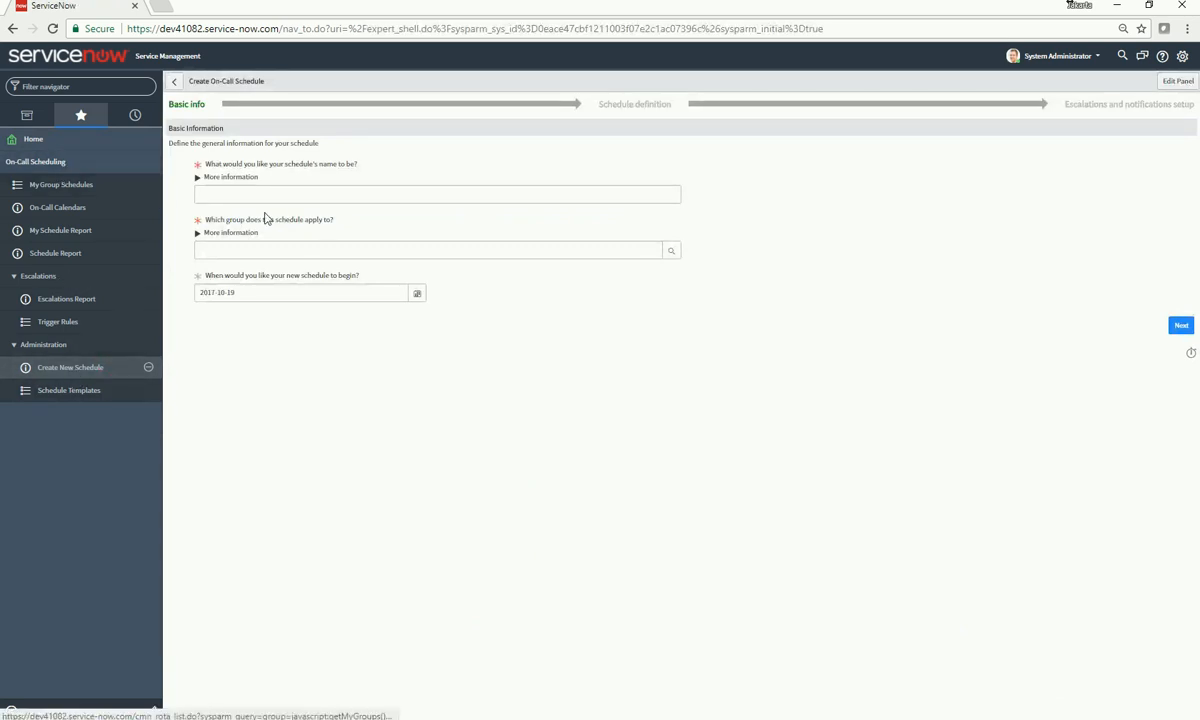
click(437, 193)
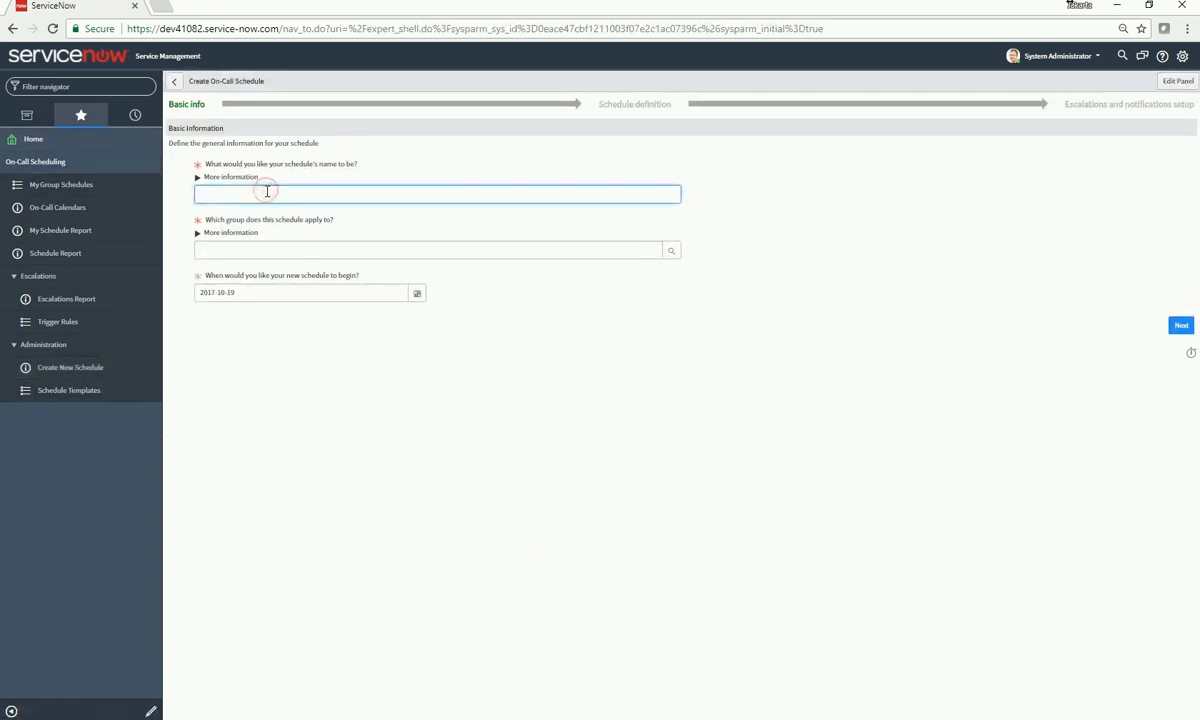
text(Facilities)
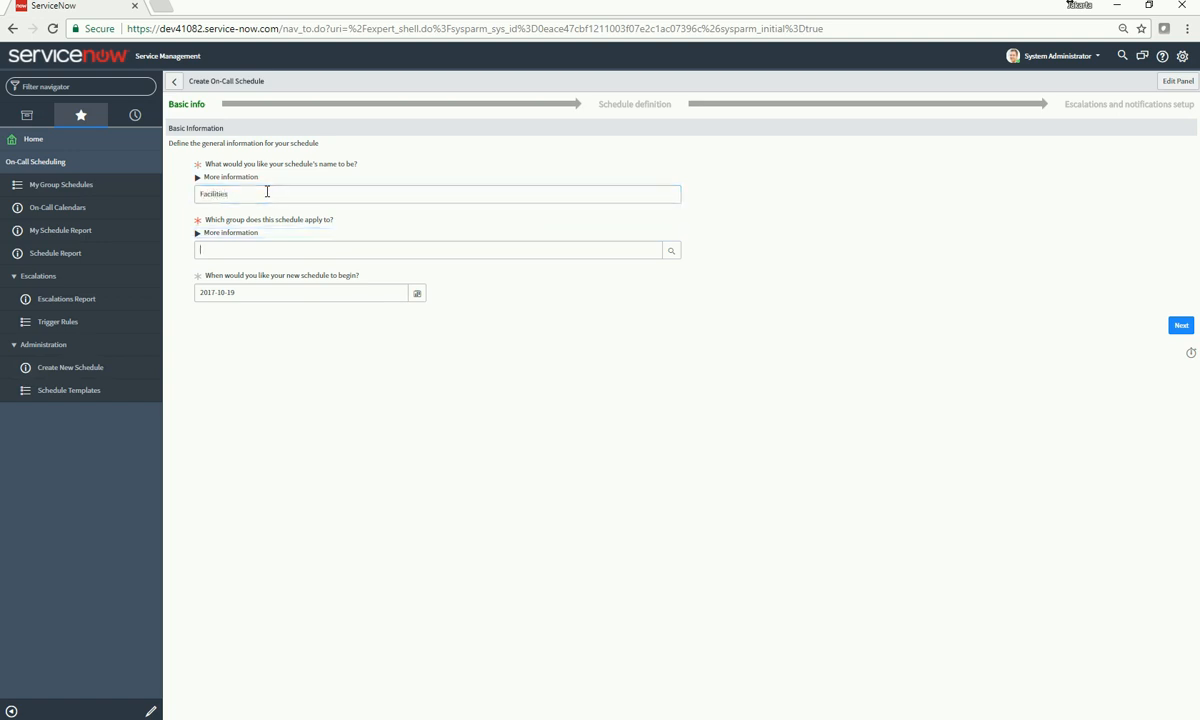
text(Facilities Dispatchers)
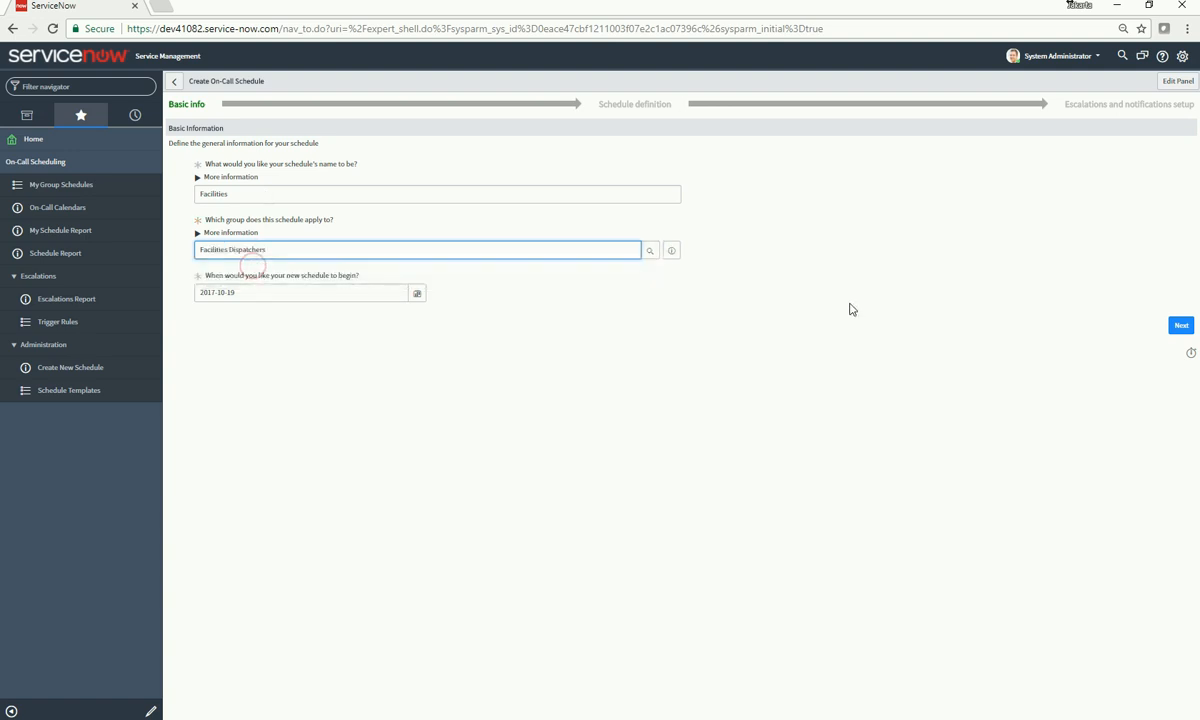
click(1181, 325)
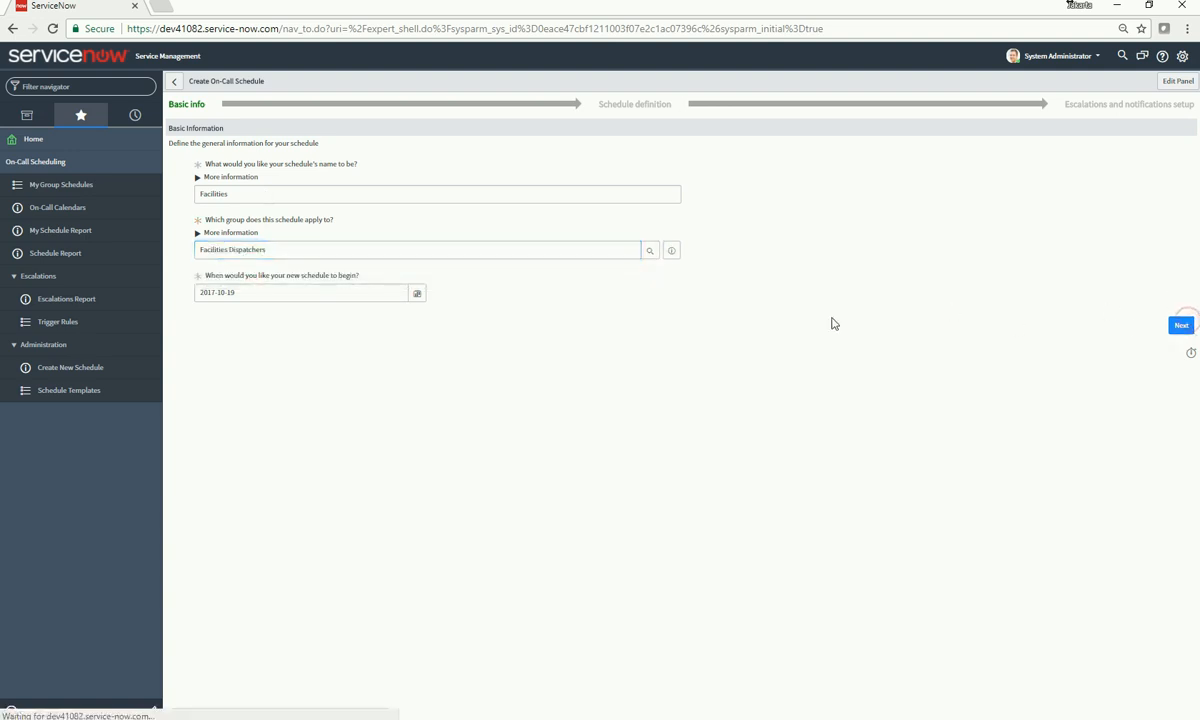
- Advance to schedule definition, reusing the existing 24 x 7 schedule
click(1181, 325)
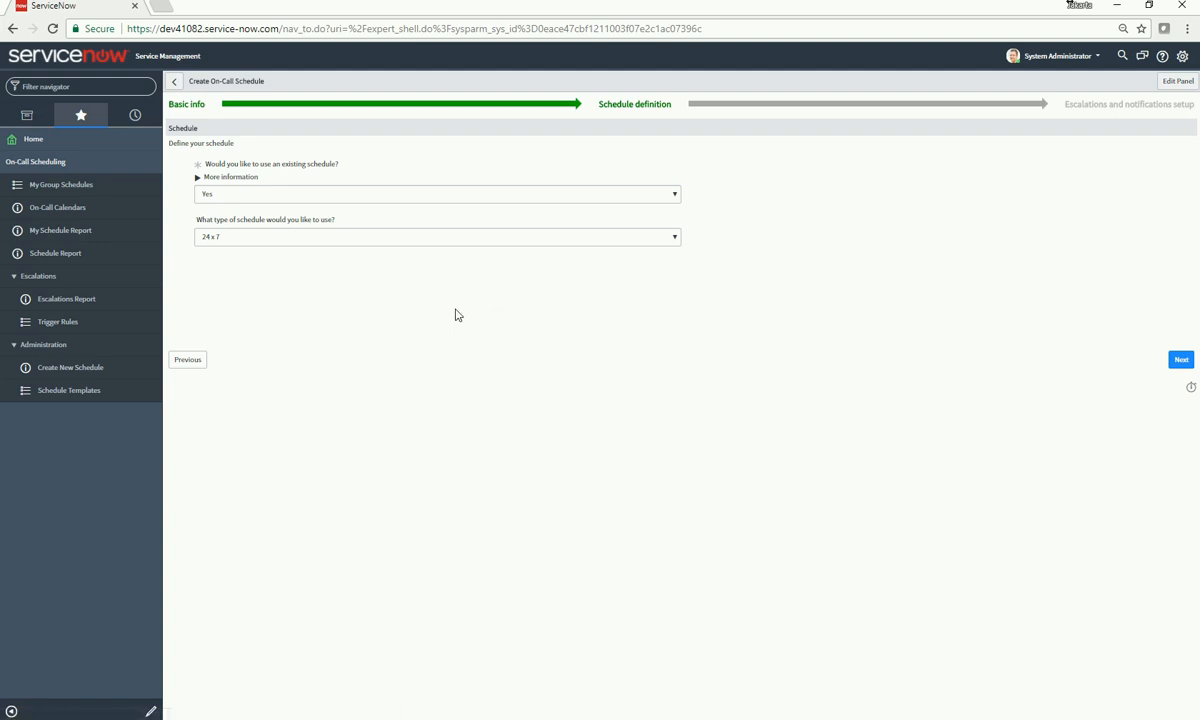
mouse_move(309, 199)
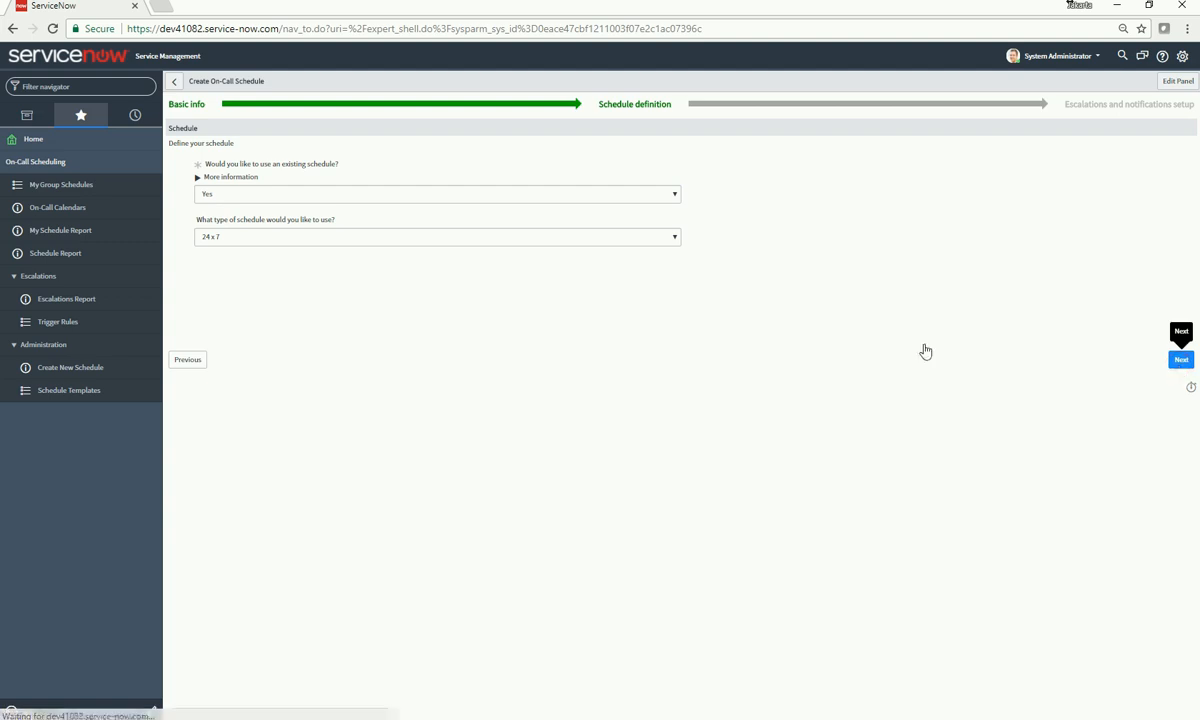
- Set three duty rotations, add all five available members, and finish the schedule
click(1181, 360)
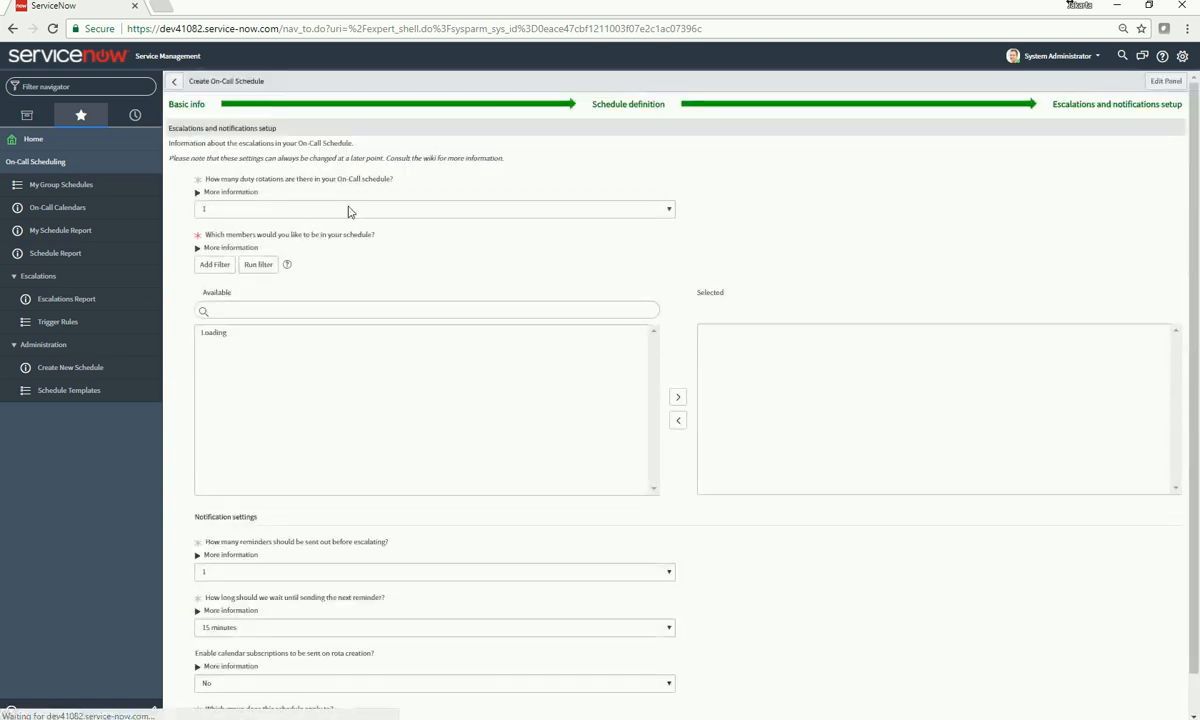
click(214, 264)
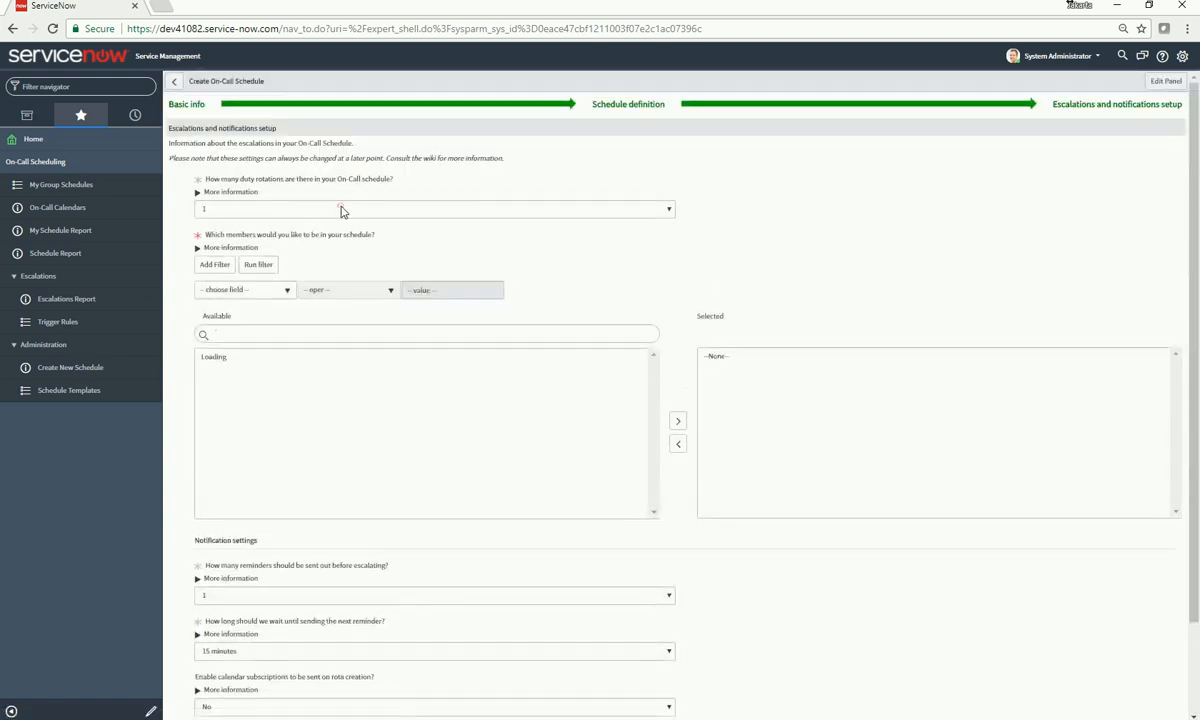
click(667, 209)
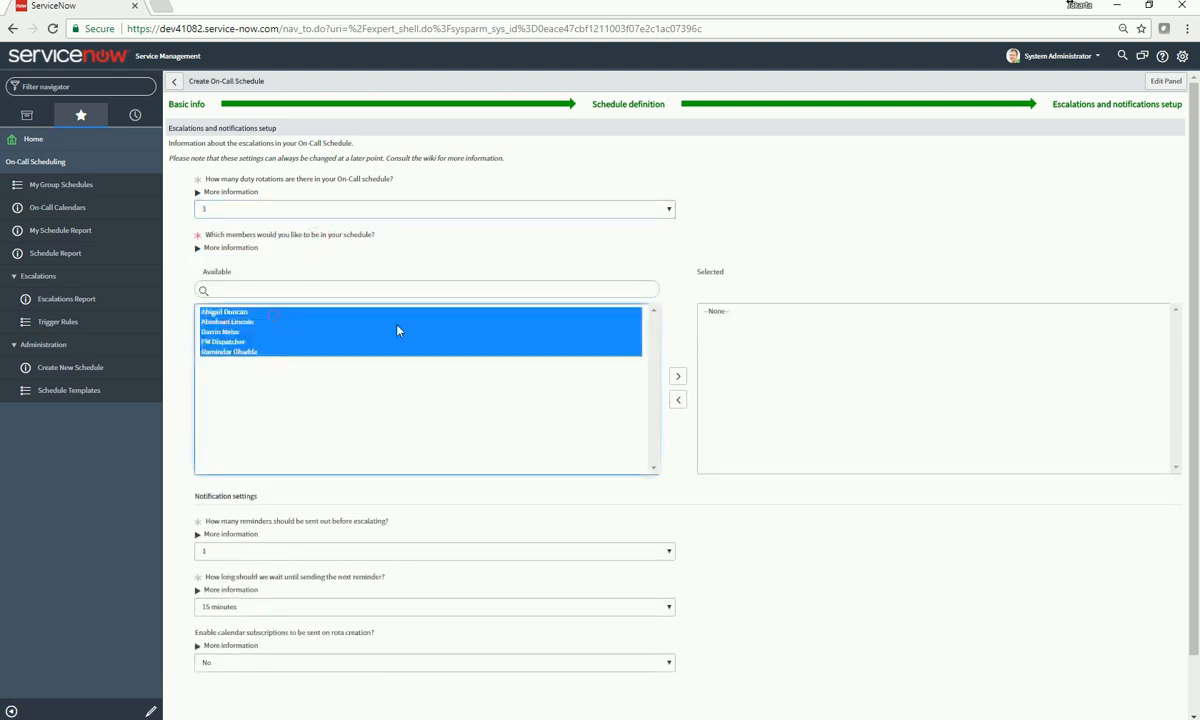
click(678, 375)
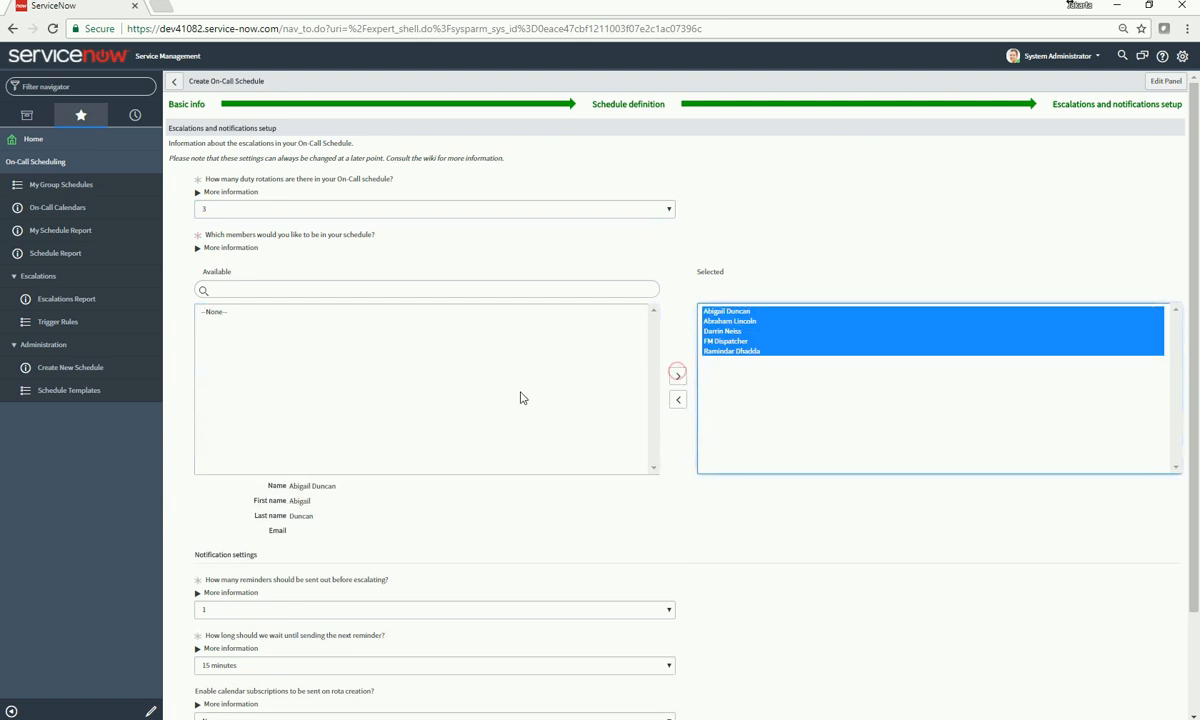
scroll(down, 3)
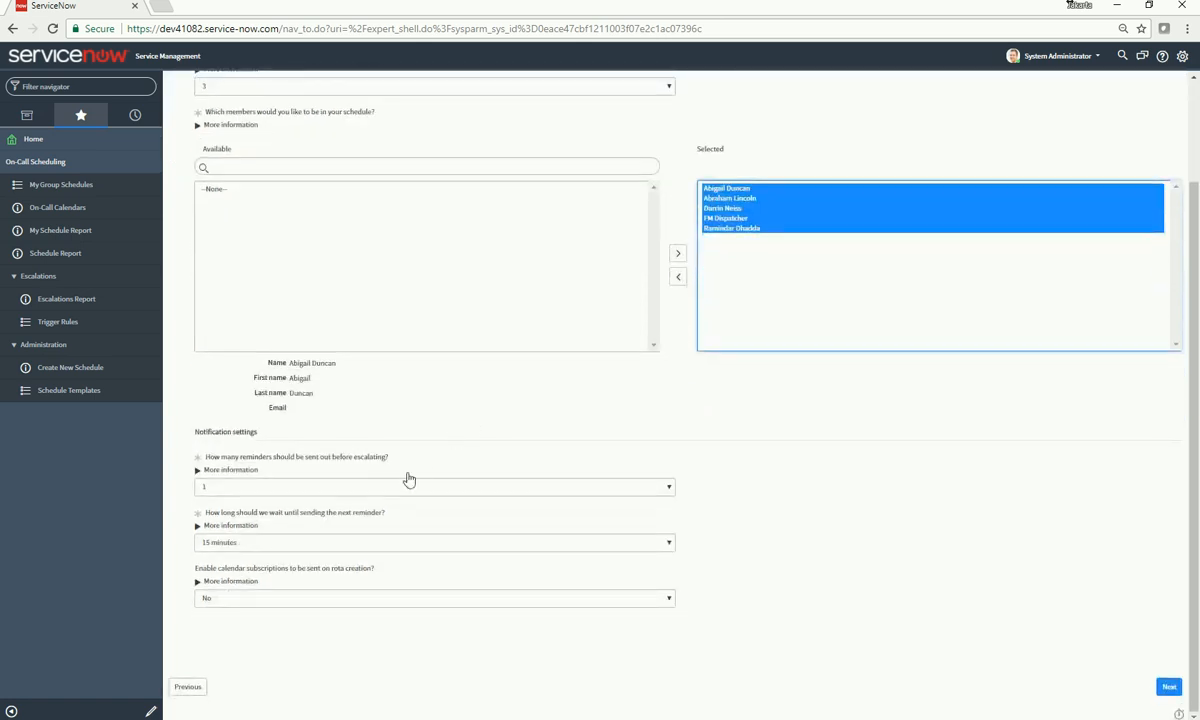
mouse_move(390, 540)
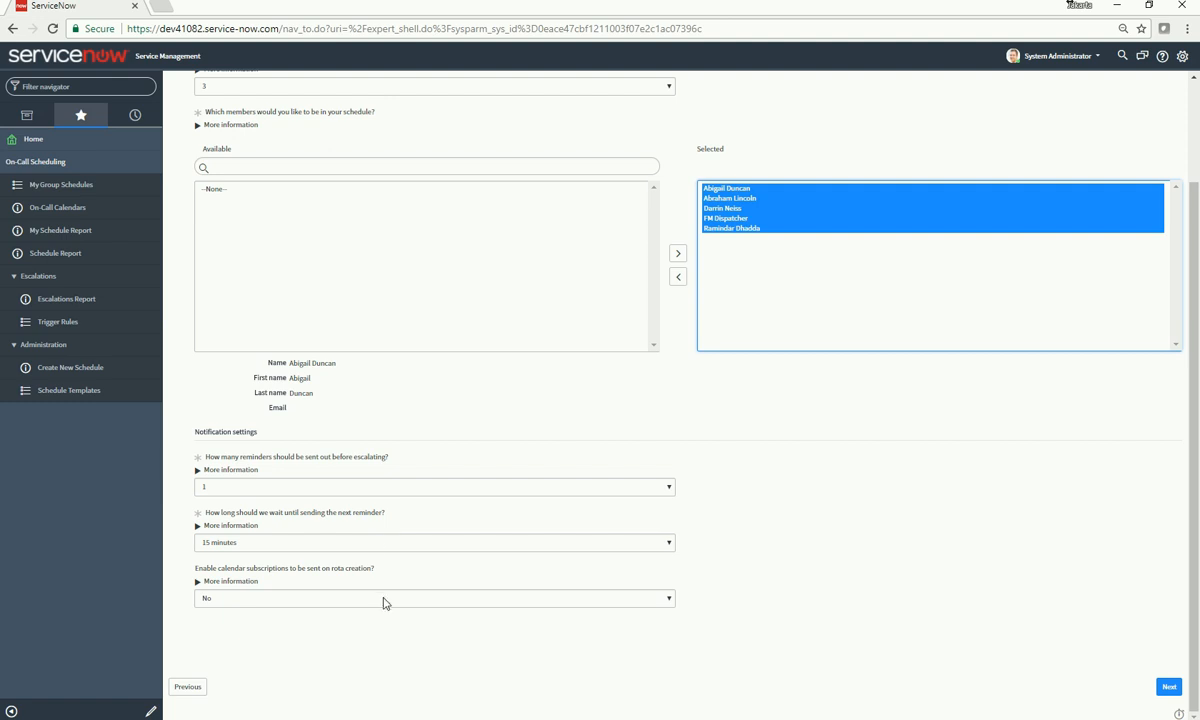
mouse_move(1043, 623)
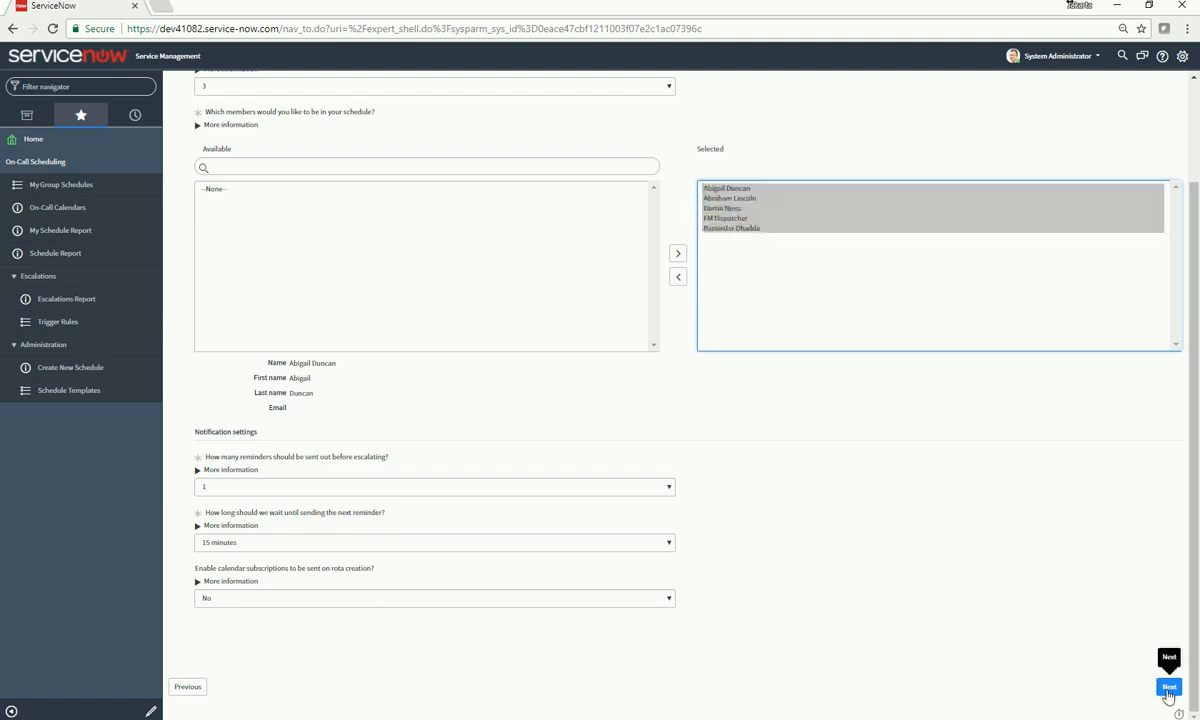
click(1169, 690)
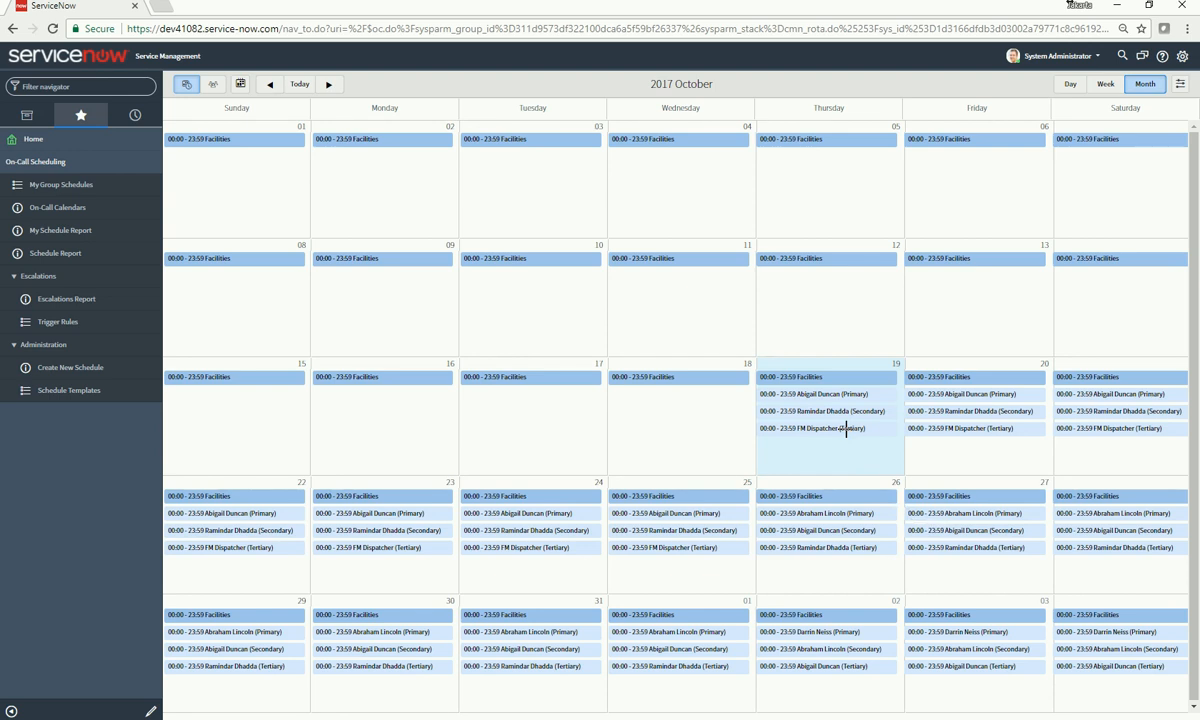
mouse_move(838, 411)
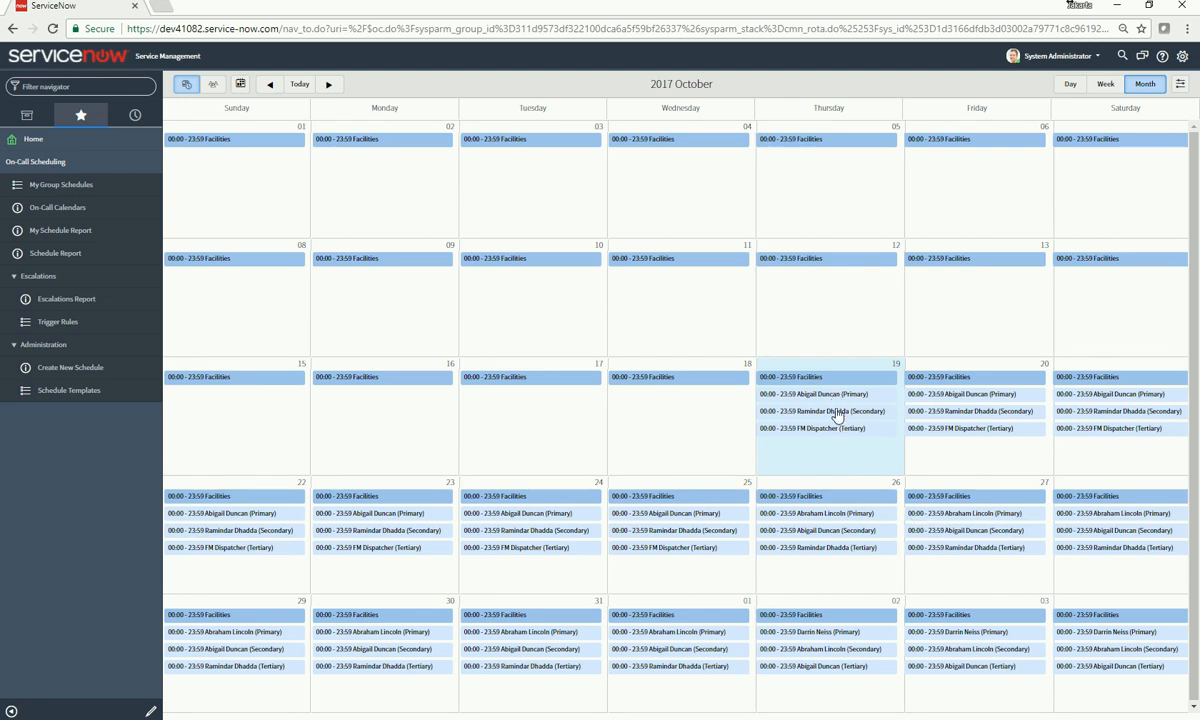
mouse_move(830, 428)
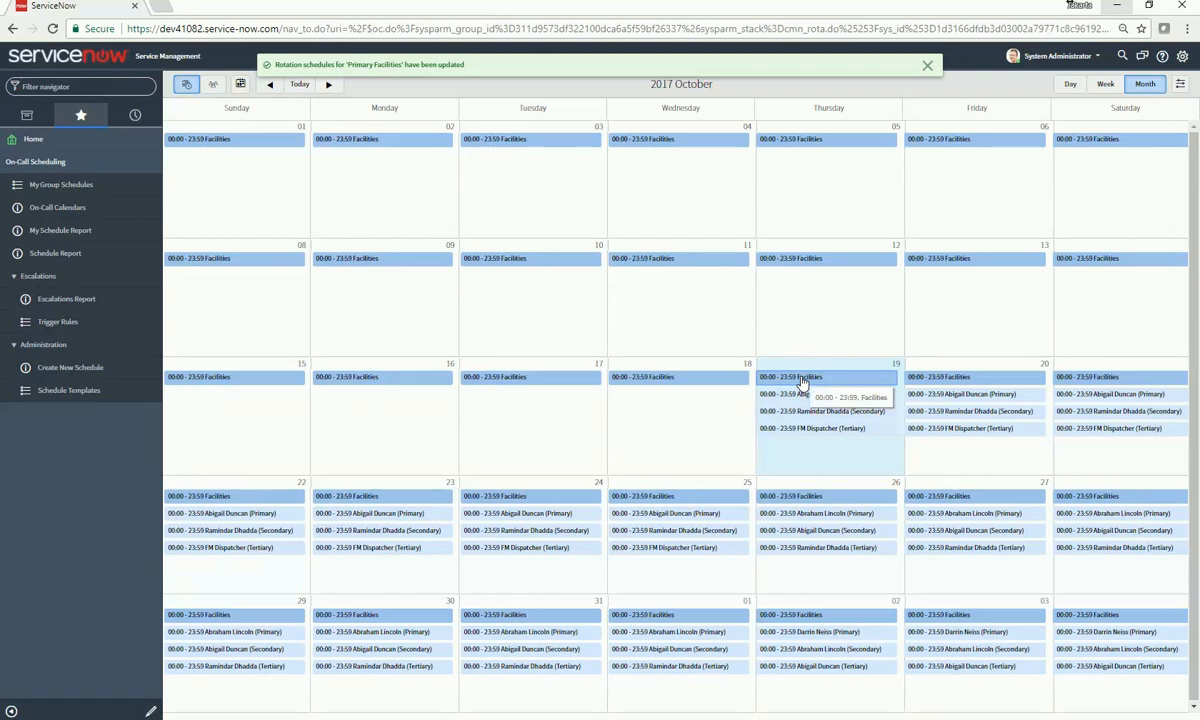
- Open the October 19 Facilities shift and choose Edit Rota from Actions
click(828, 377)
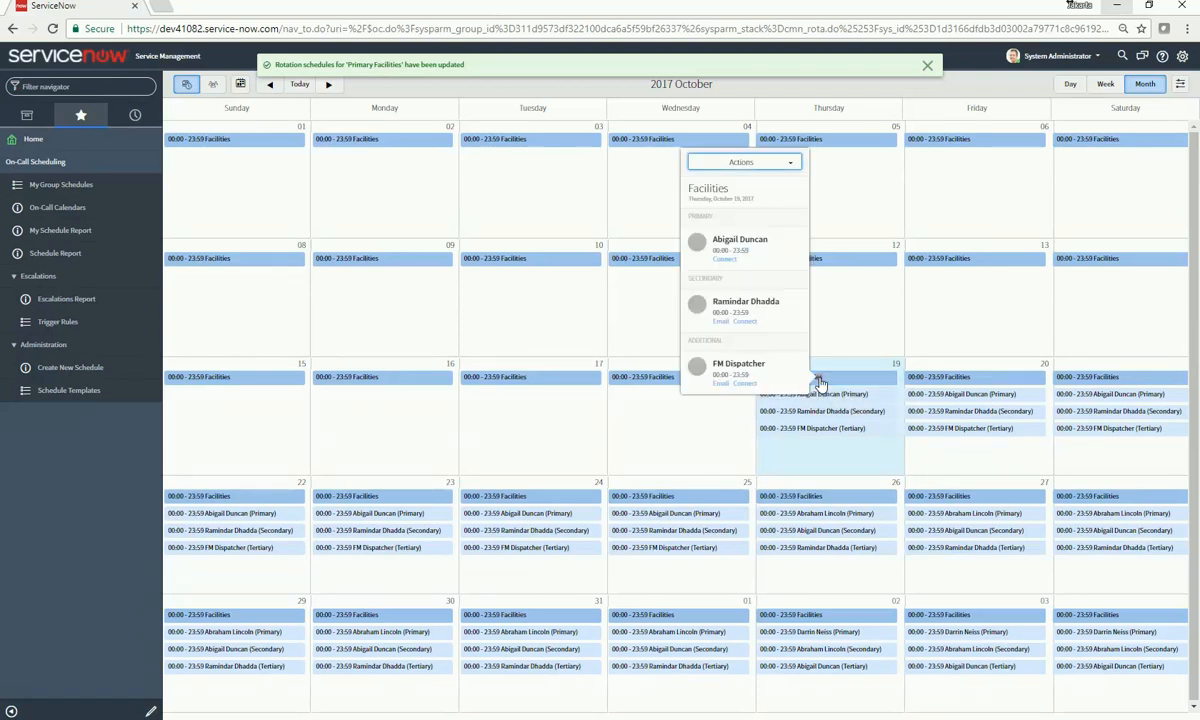
click(744, 162)
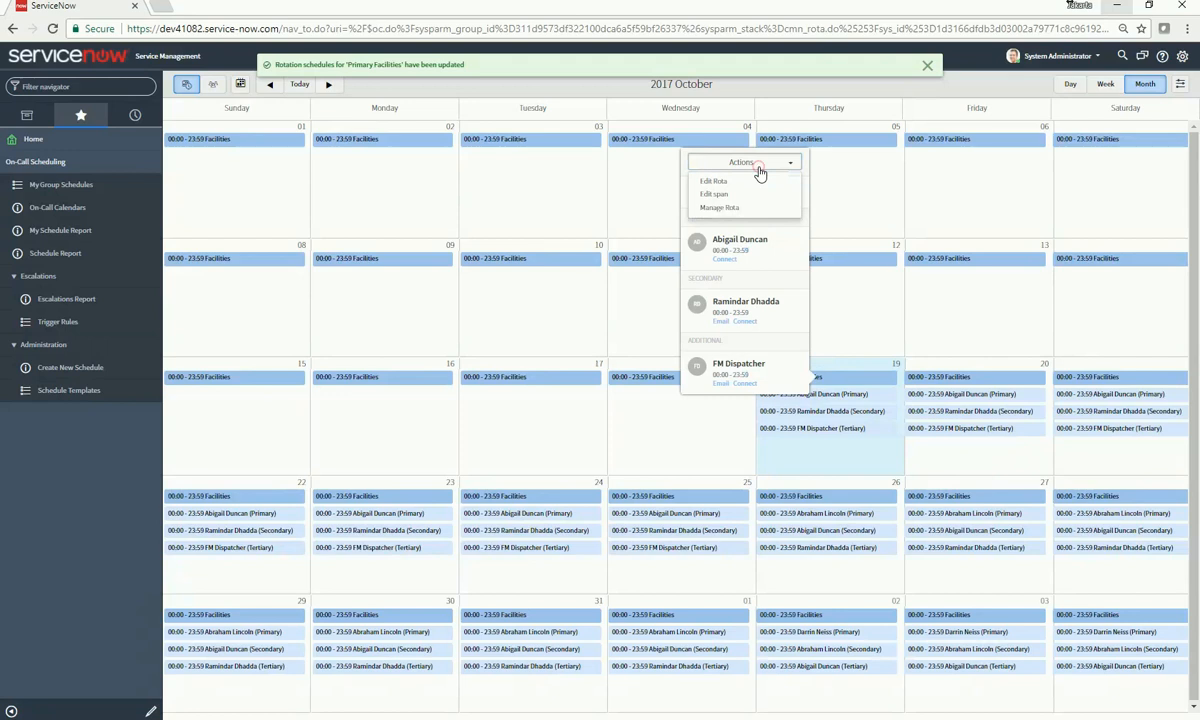
click(712, 181)
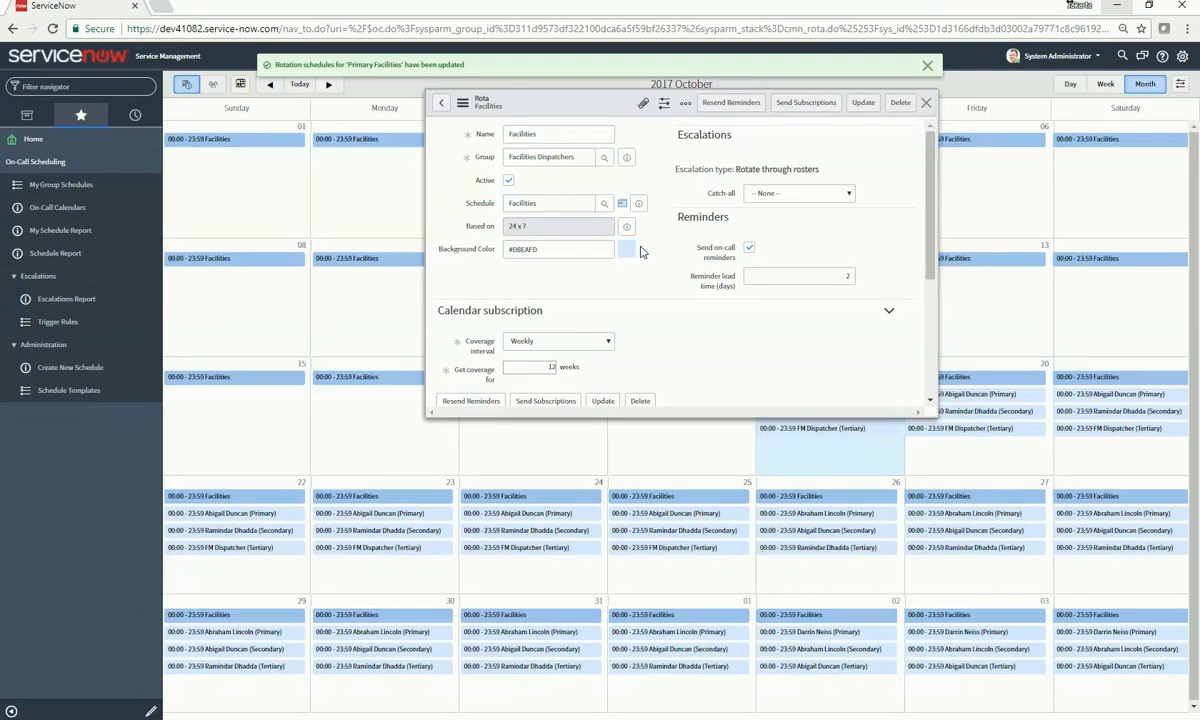
mouse_move(625, 253)
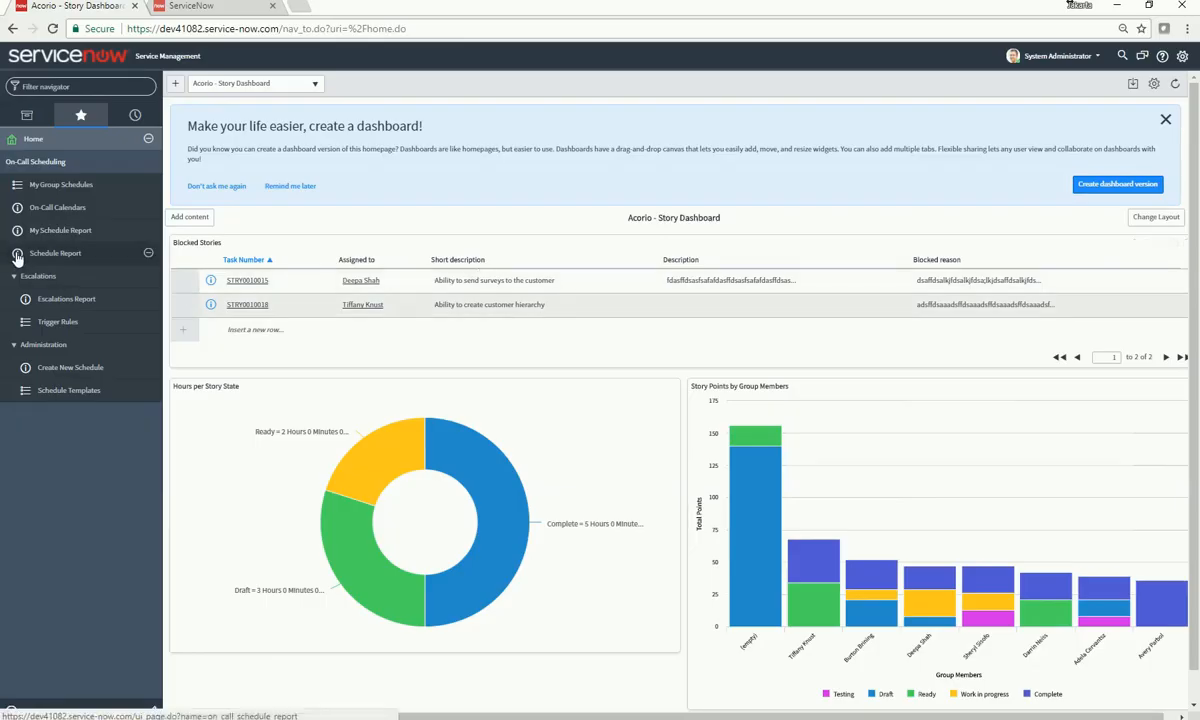
- Go to Trigger Rules and open the High Priority for Network rule
click(57, 321)
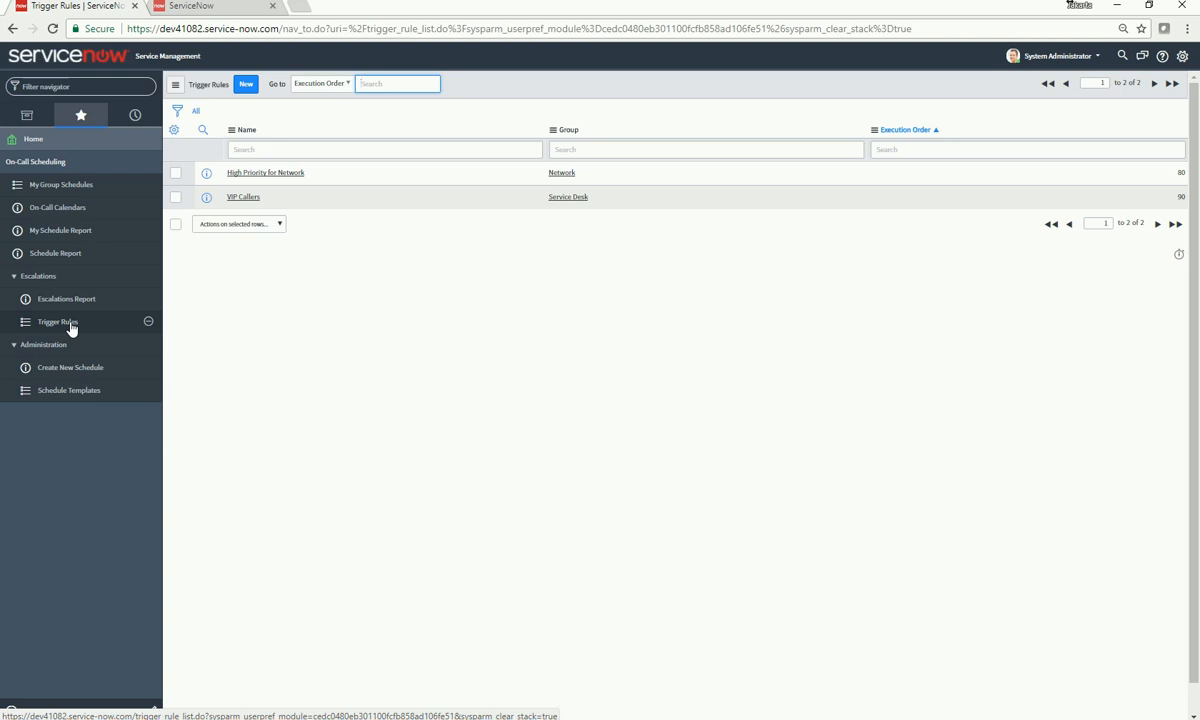
mouse_move(248, 218)
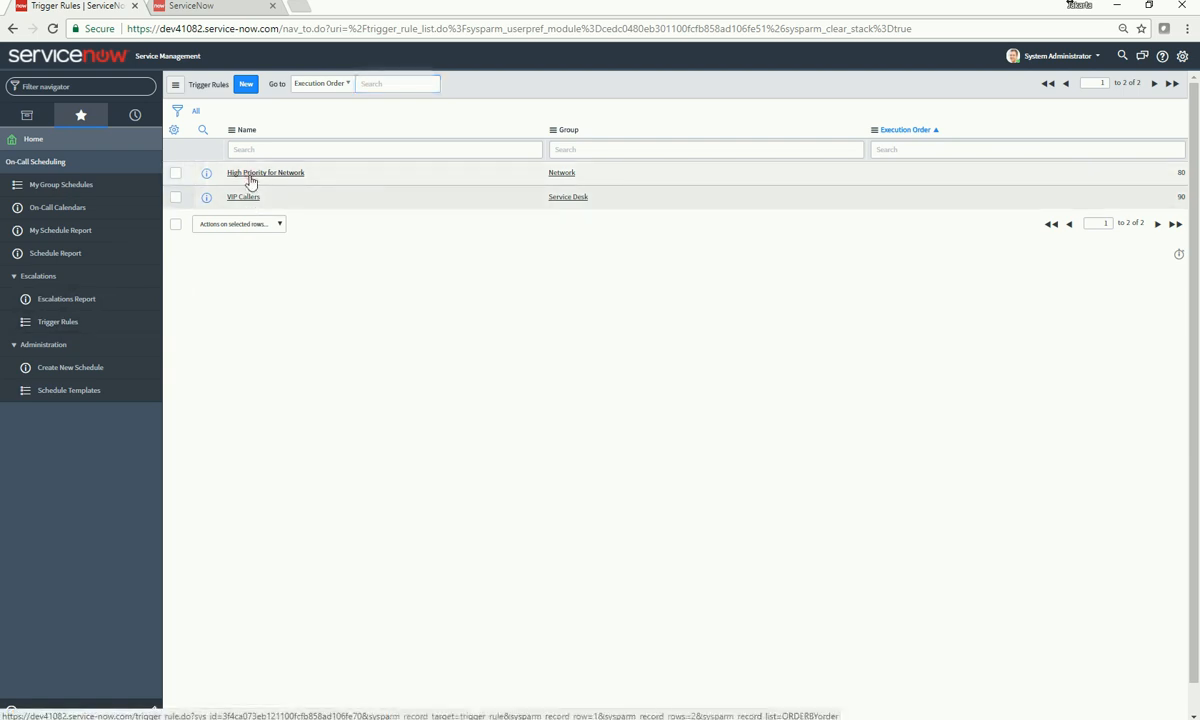
click(265, 172)
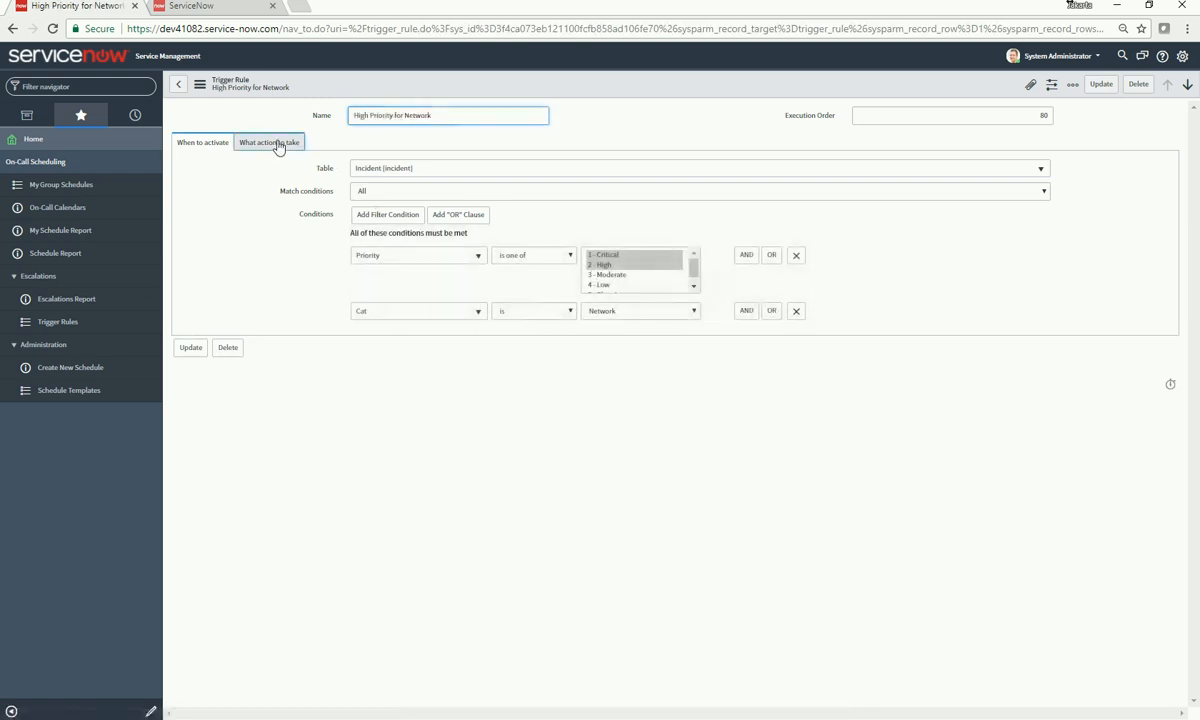
- Check the current rule's action, then review VIP Callers' activation condition and action
click(269, 142)
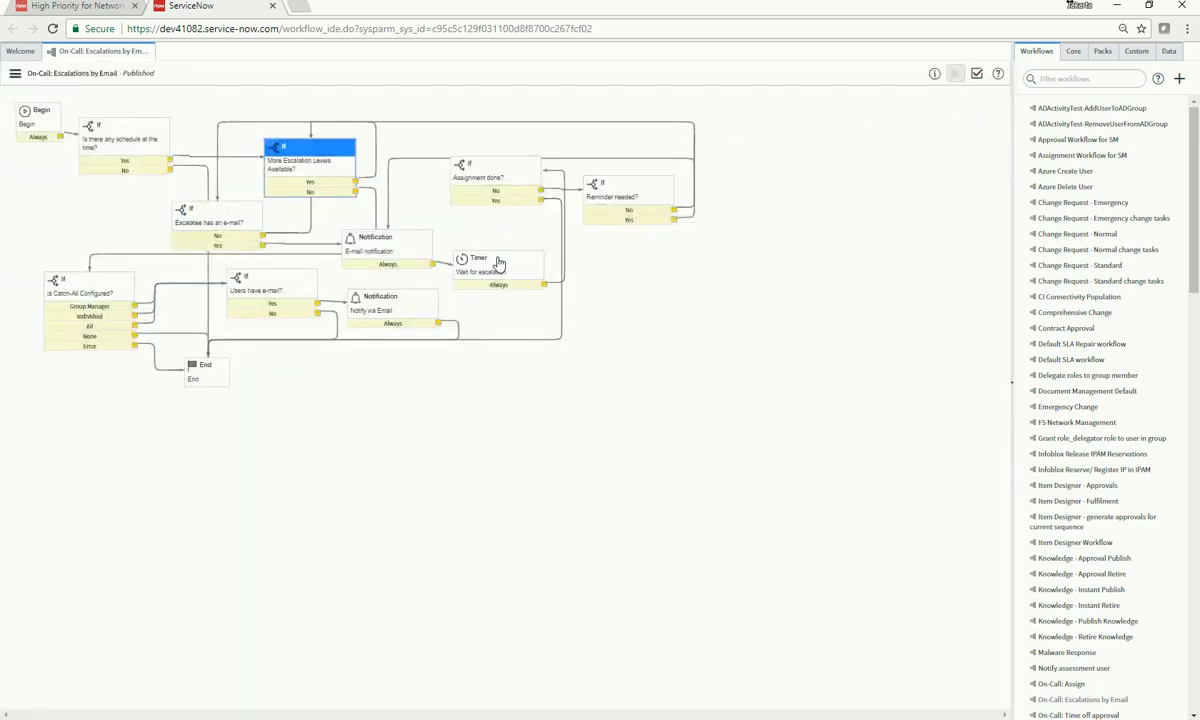
mouse_move(475, 278)
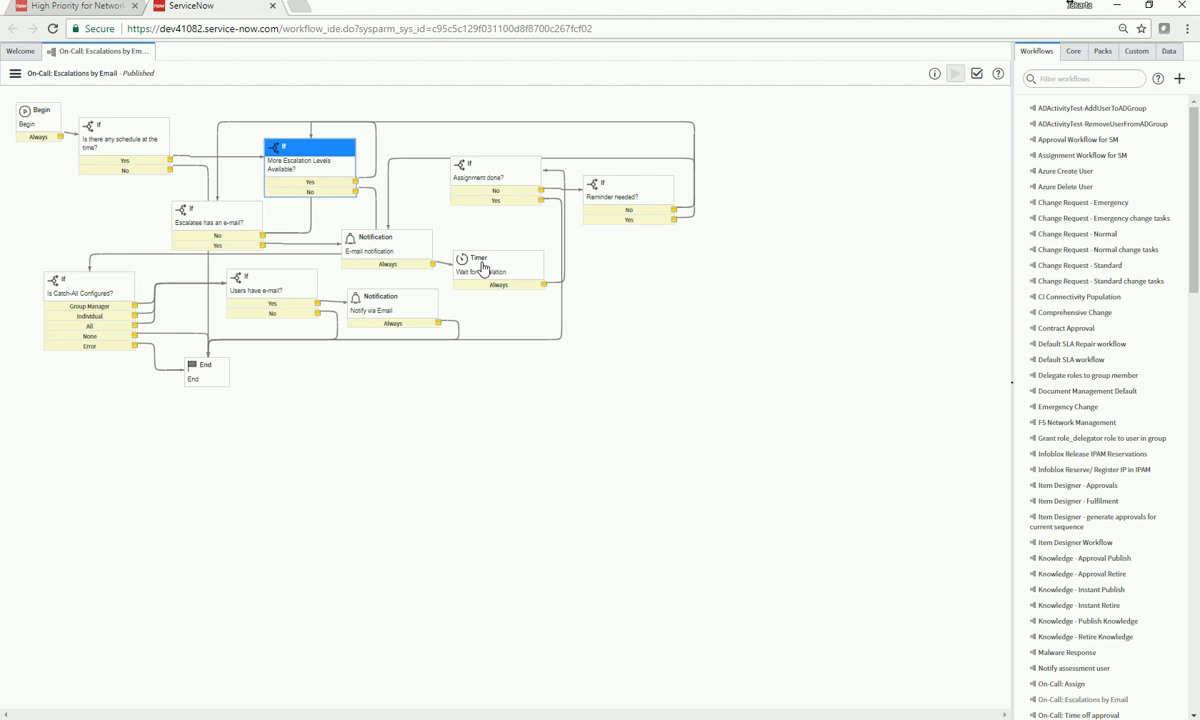
mouse_move(417, 232)
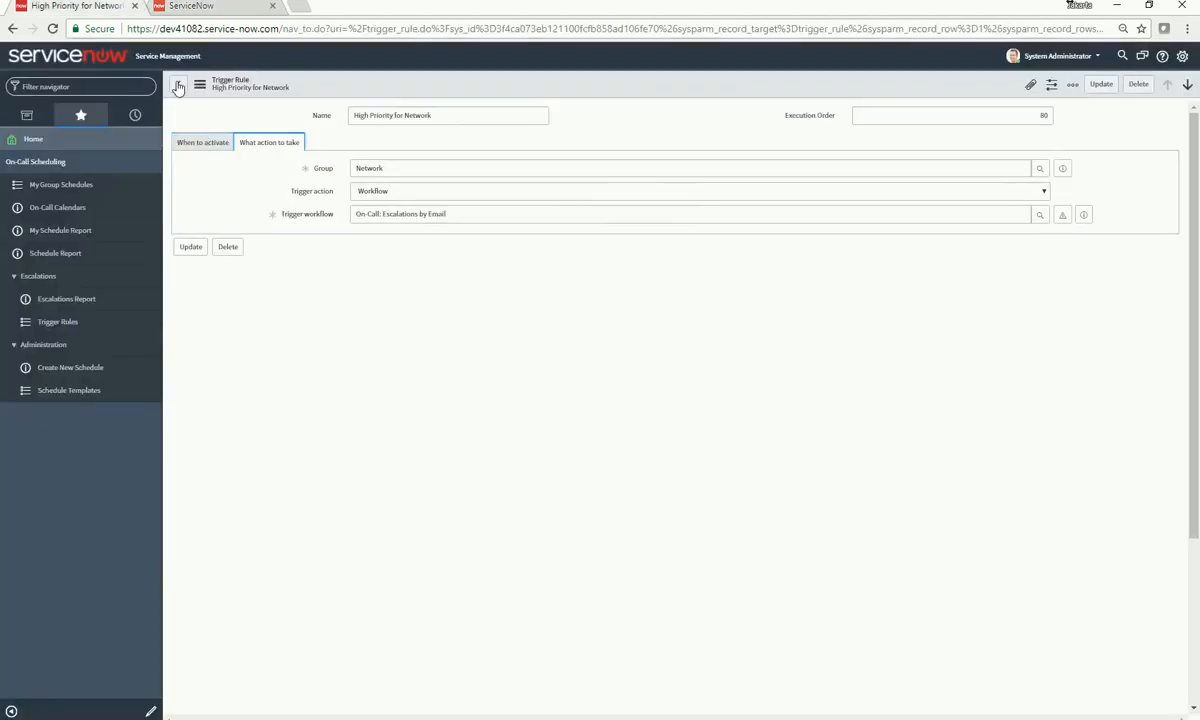
click(178, 87)
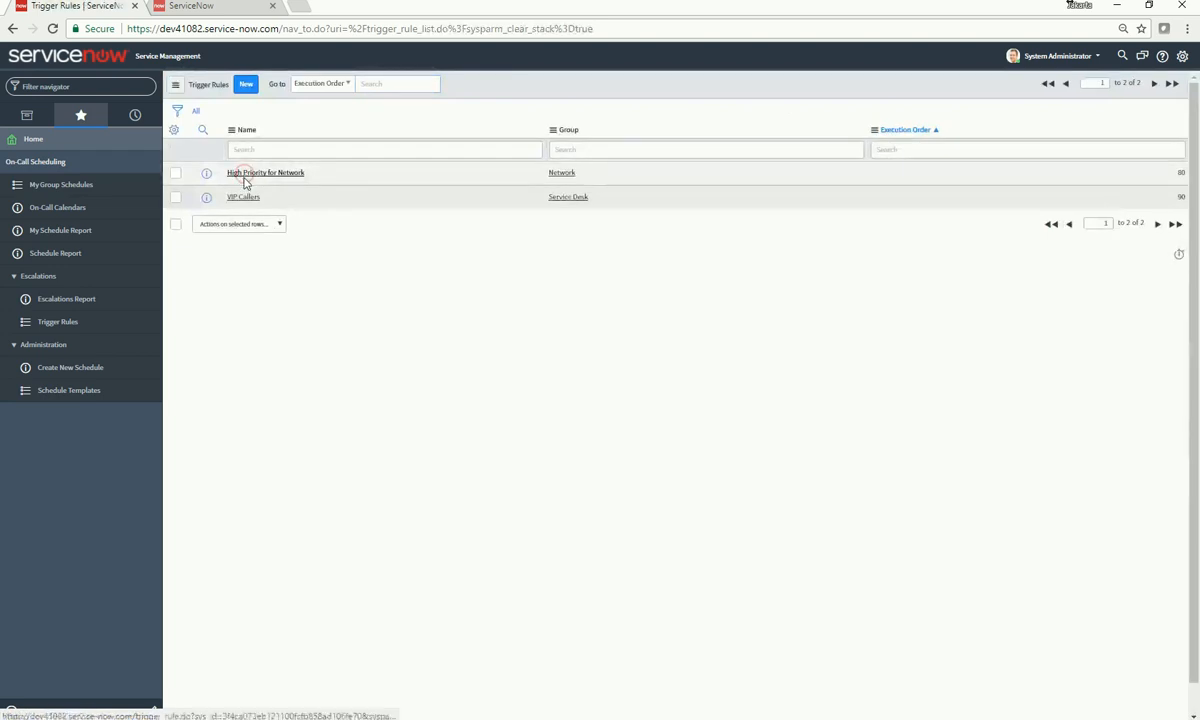
click(243, 196)
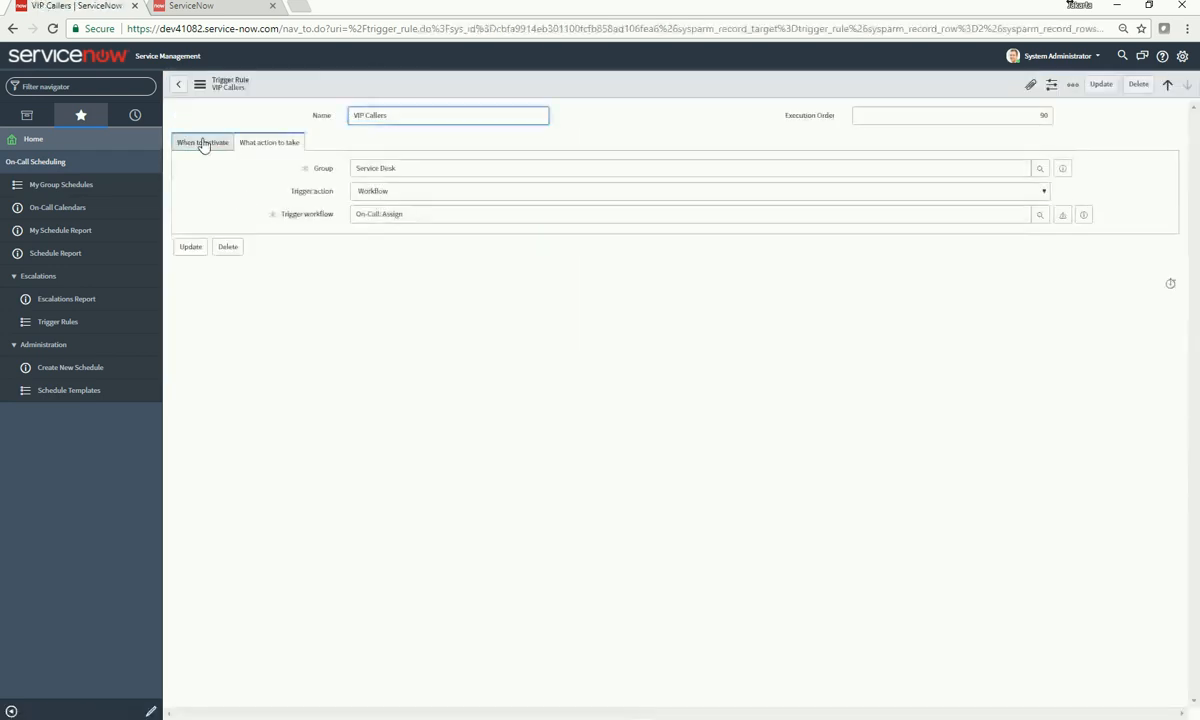
click(202, 142)
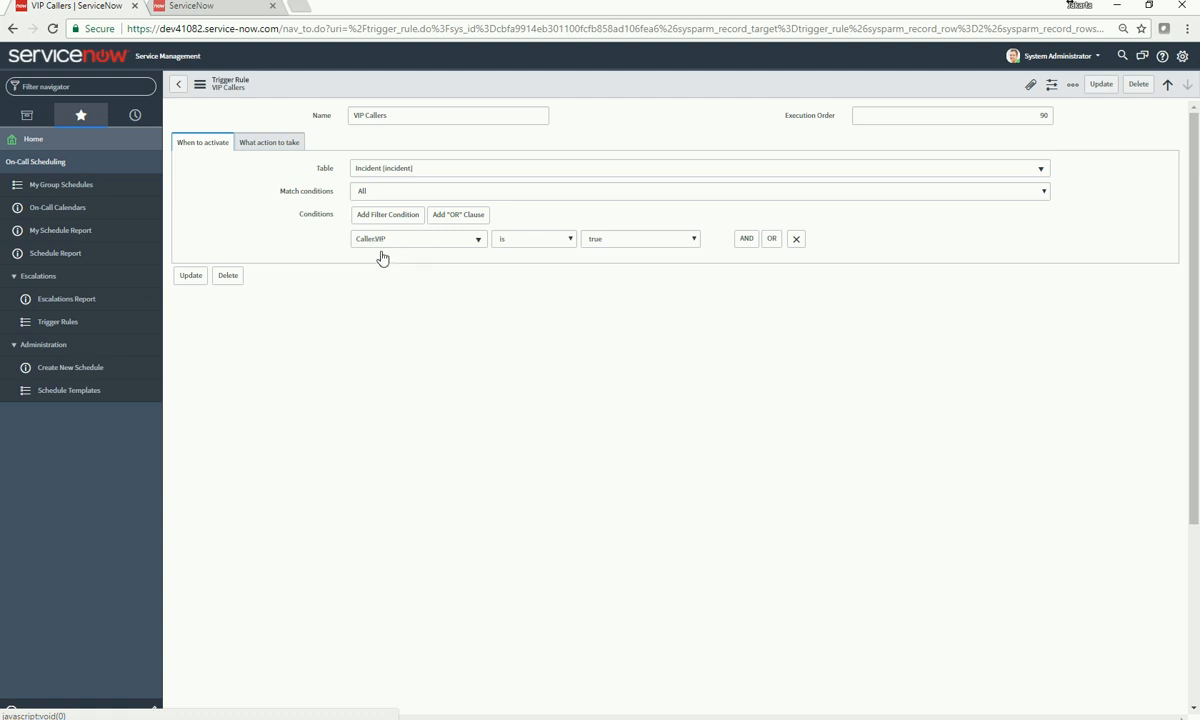
click(269, 142)
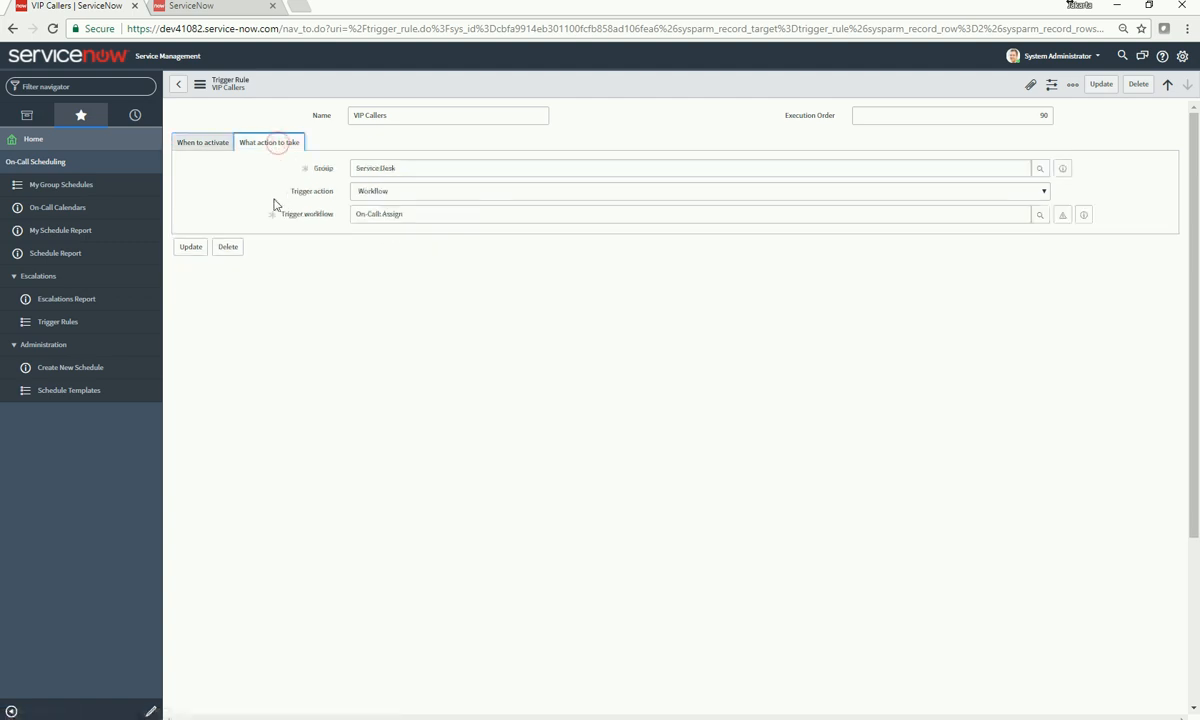
mouse_move(391, 215)
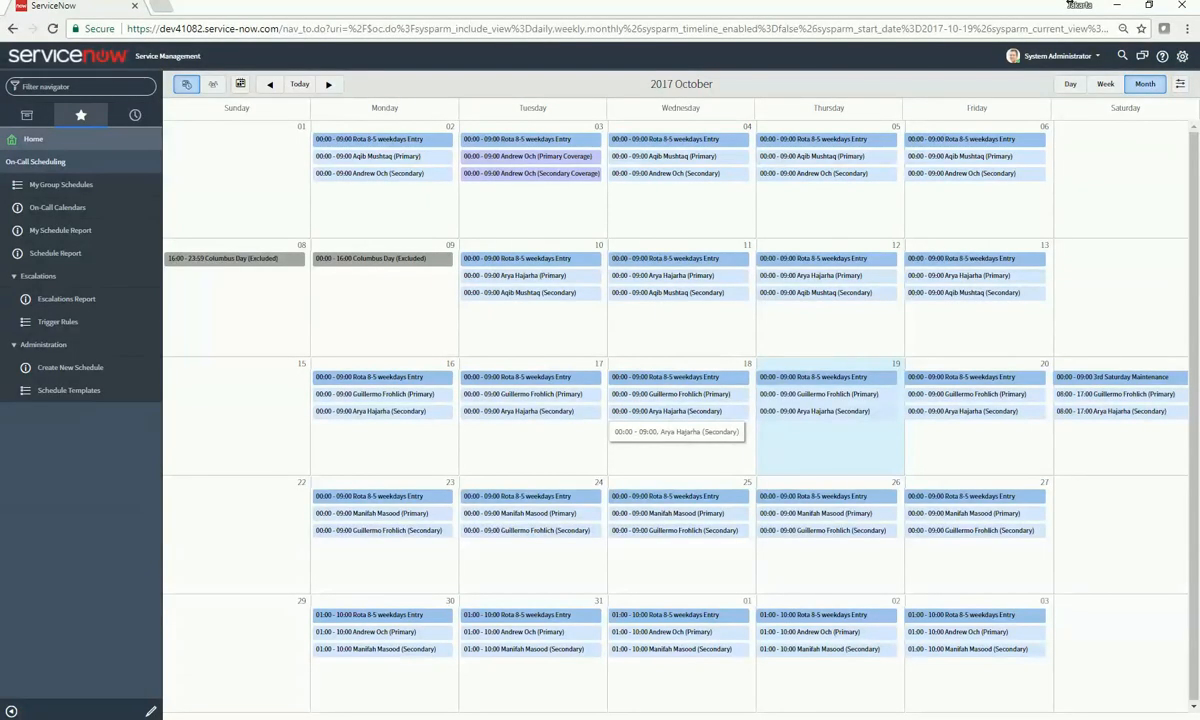
mouse_move(770, 182)
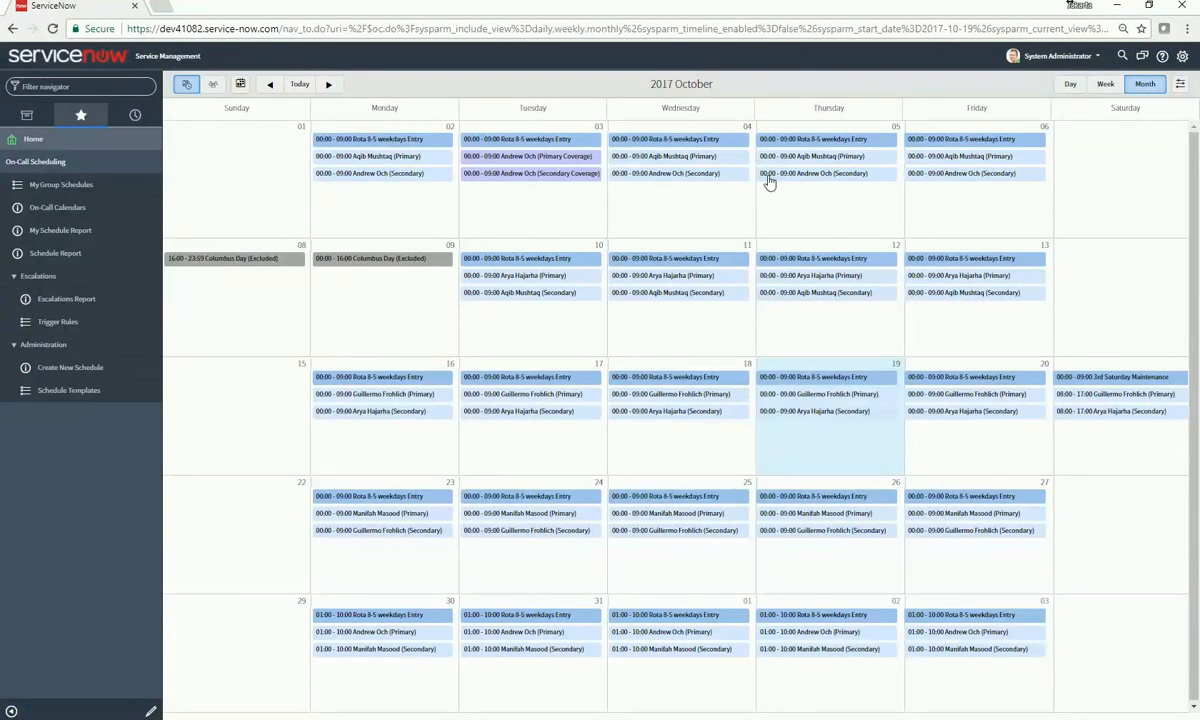
mouse_move(665, 173)
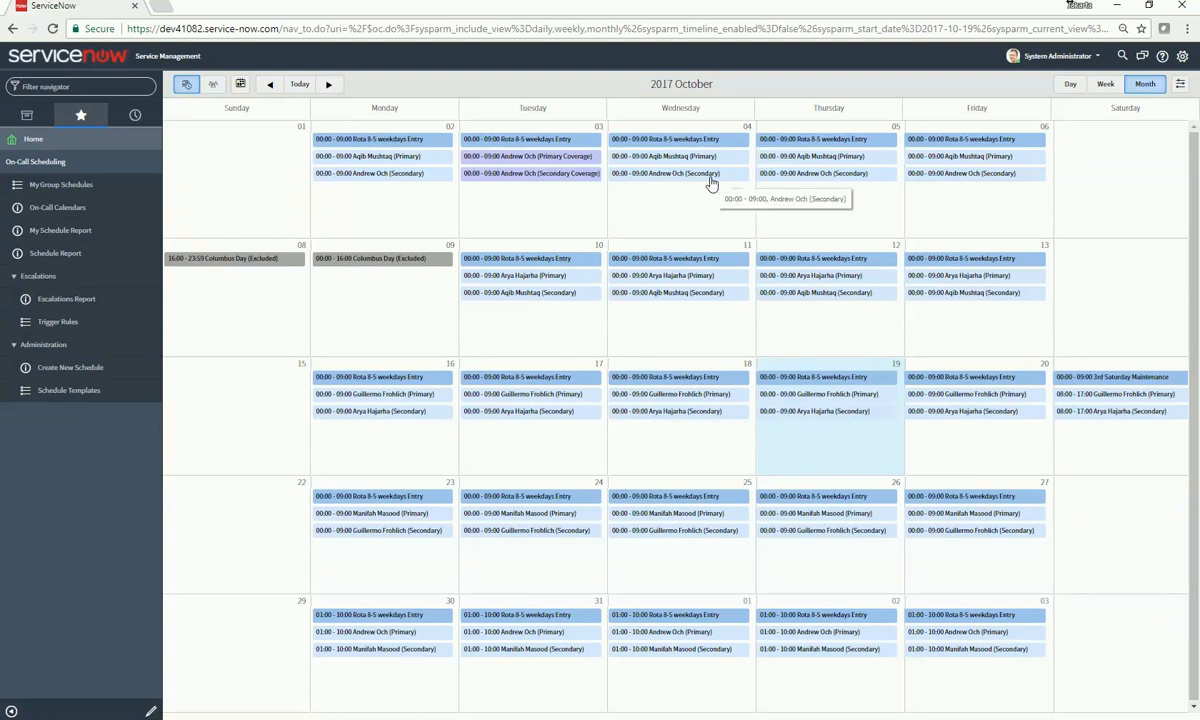
mouse_move(680, 139)
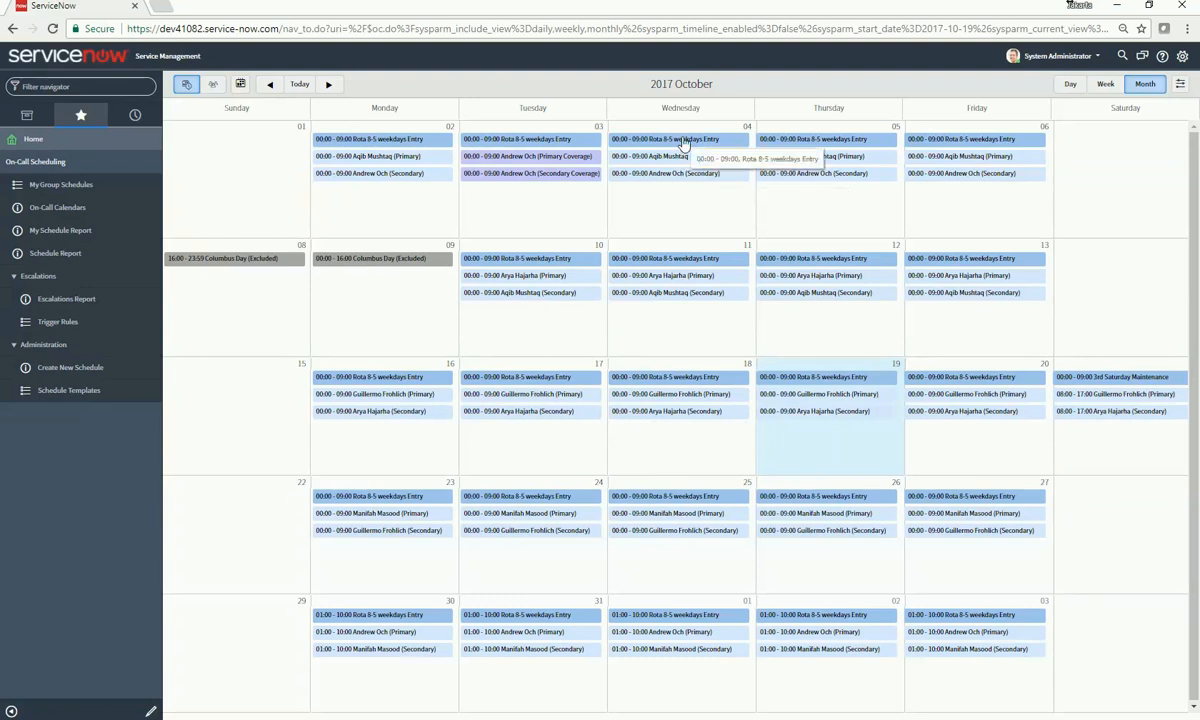
click(665, 139)
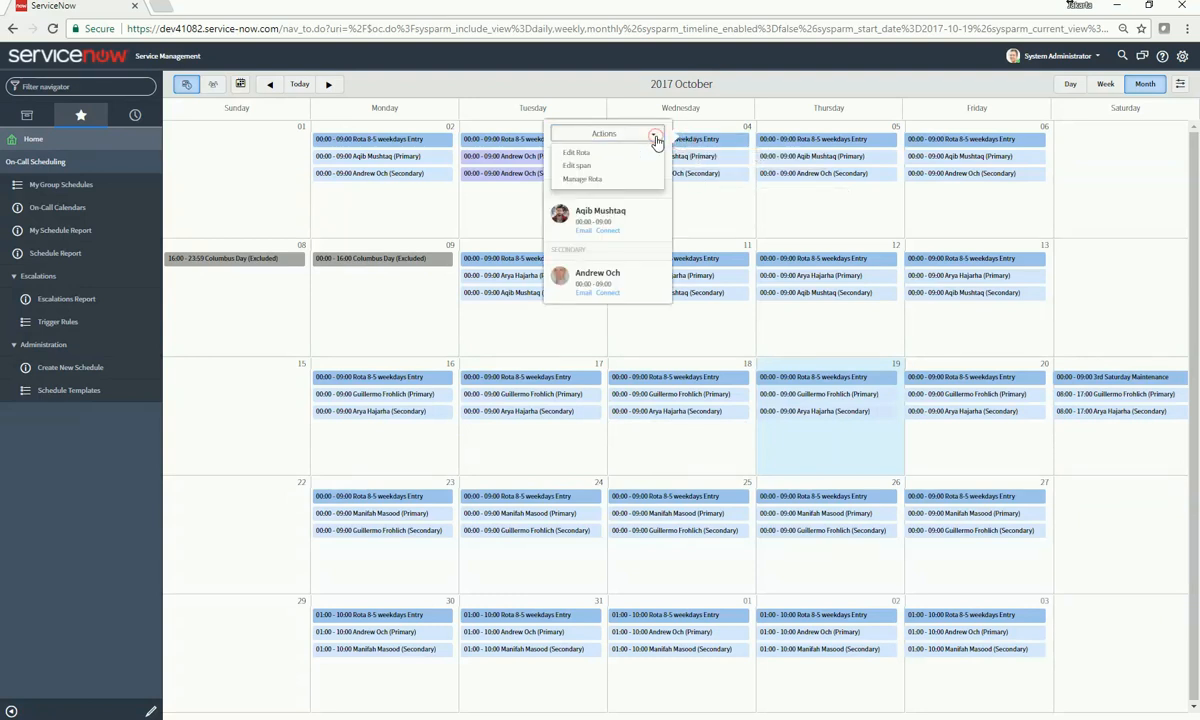
click(582, 179)
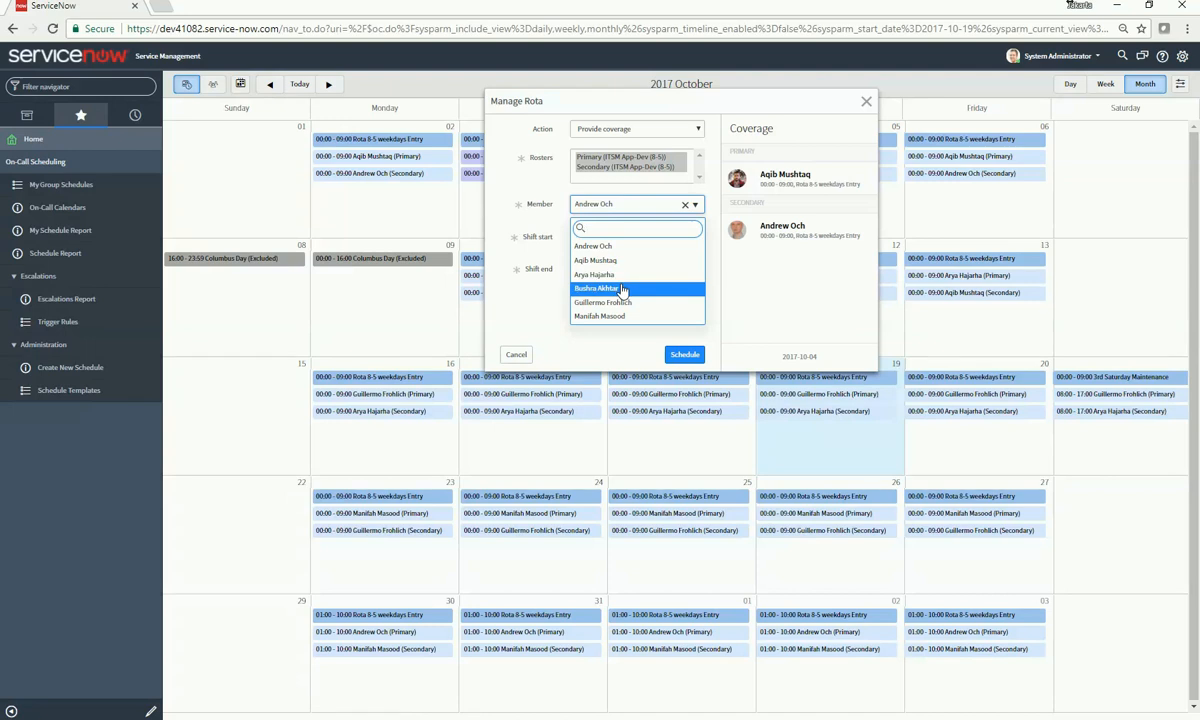
click(596, 288)
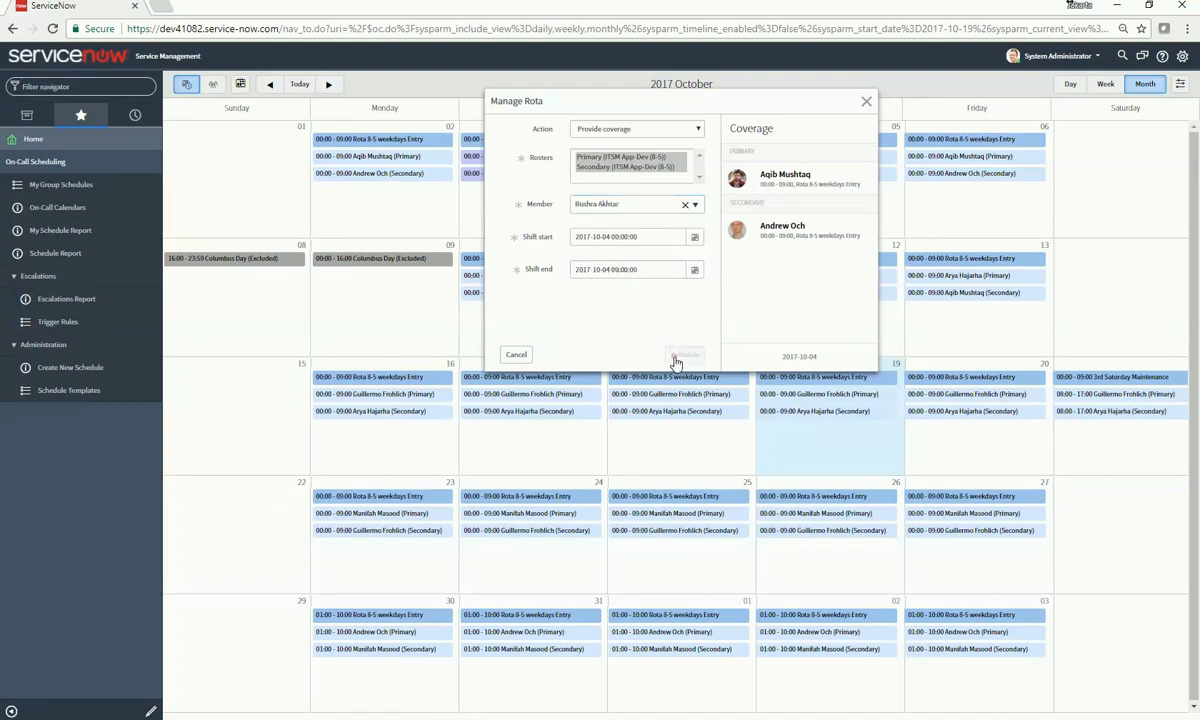
click(685, 354)
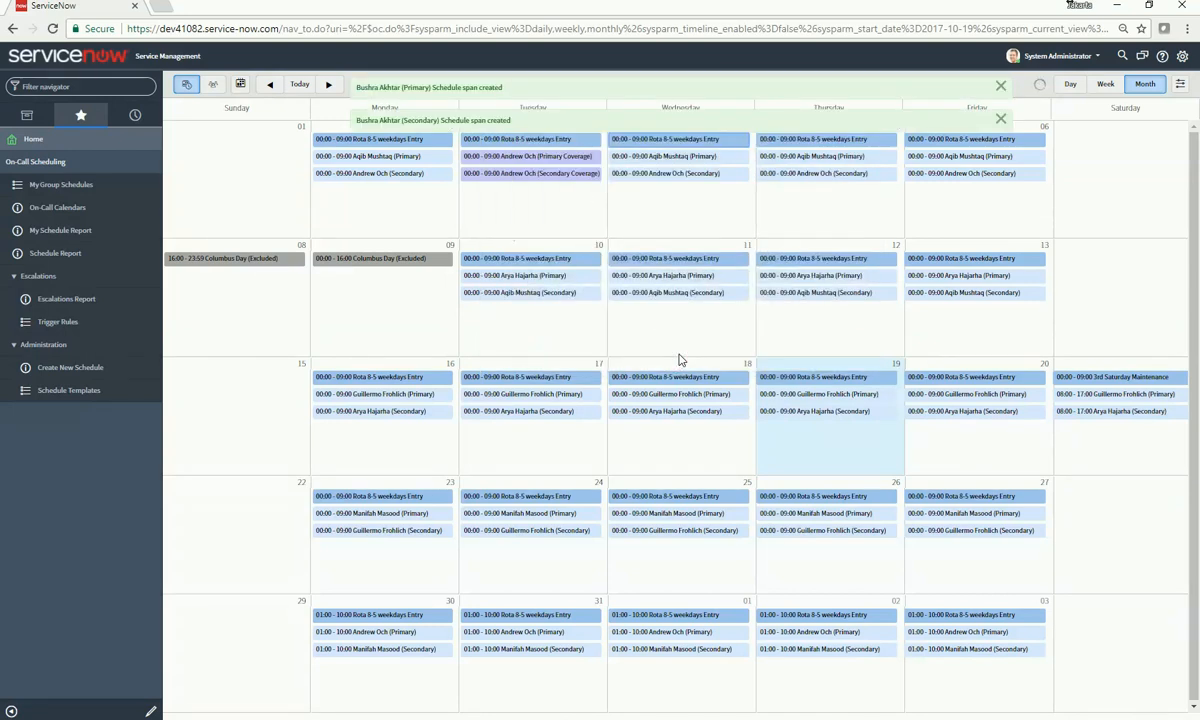
click(60, 184)
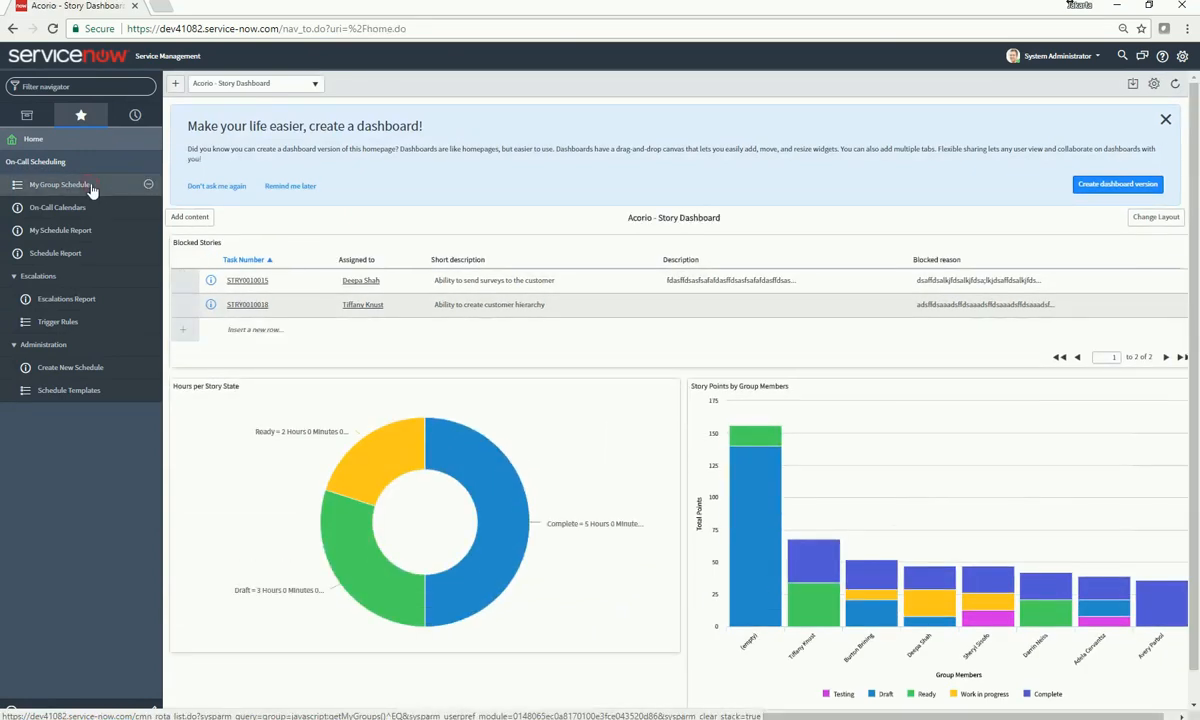
- Set Alice Smith's Facilities 2 Primary roster To date to 2017-10-20
click(61, 184)
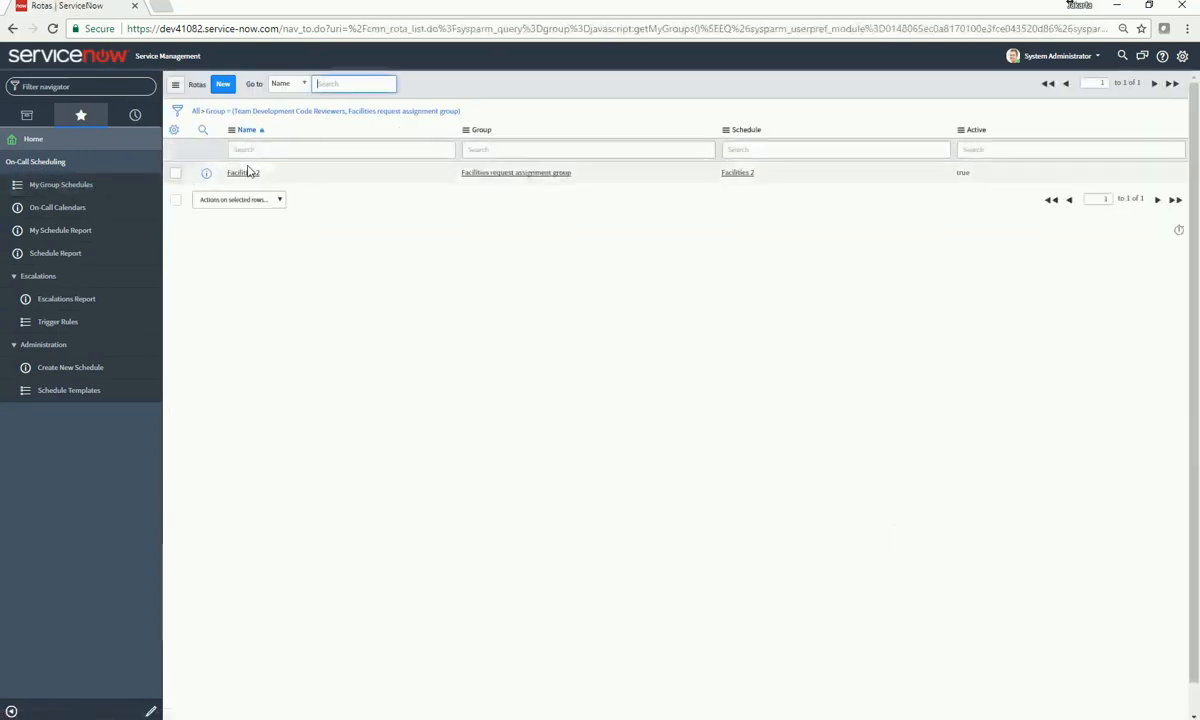
click(242, 172)
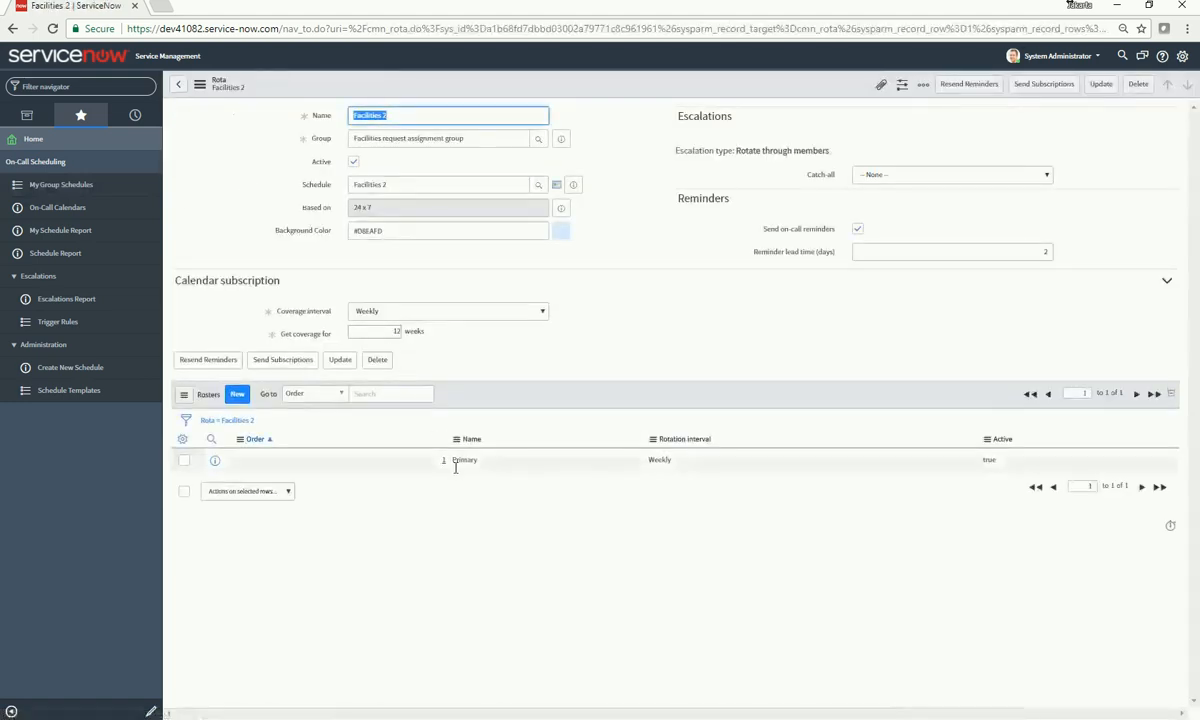
click(464, 460)
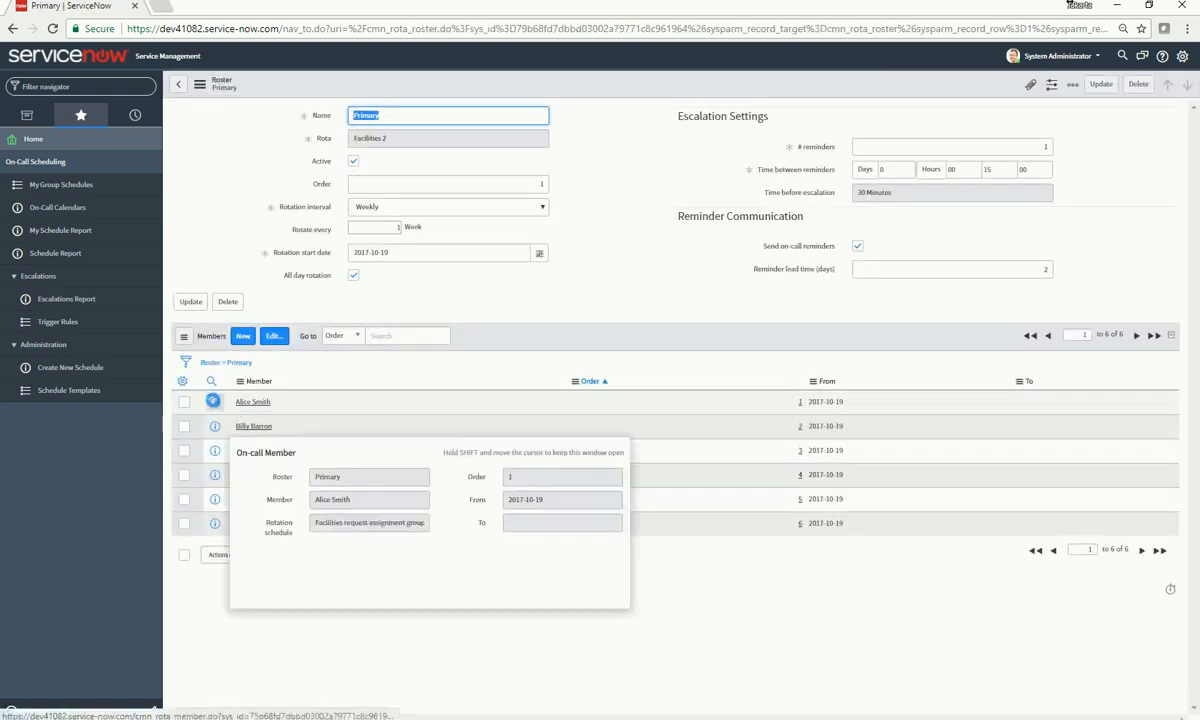
click(252, 401)
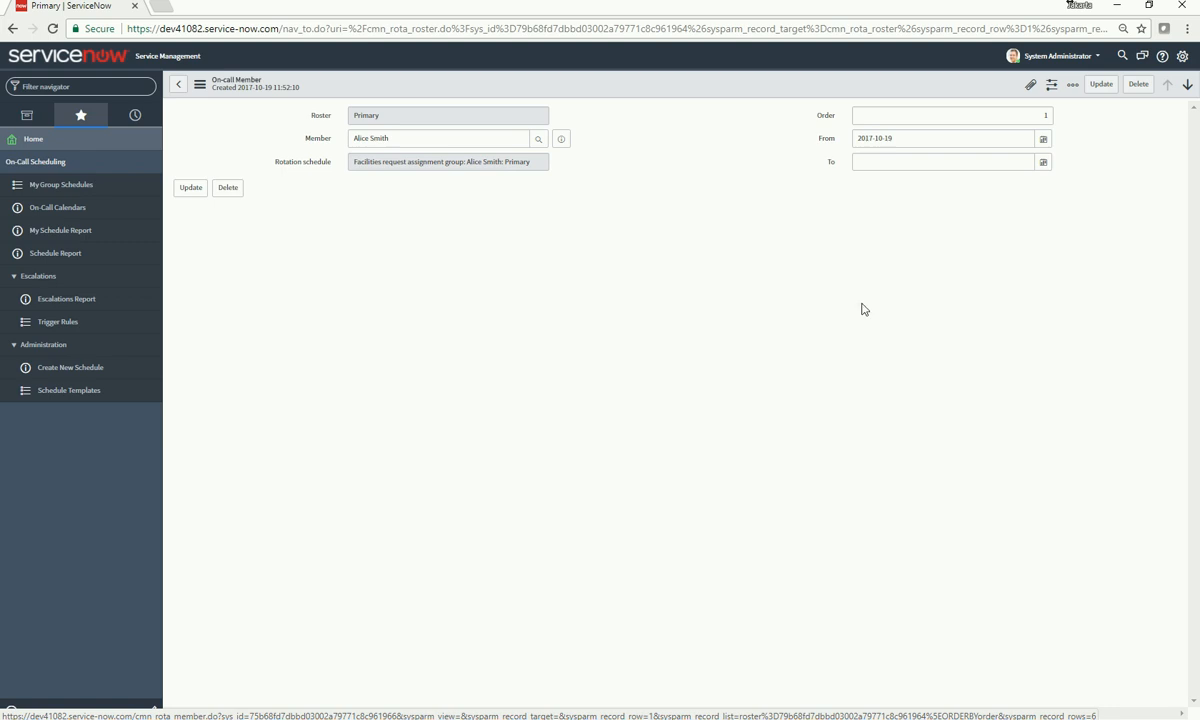
click(940, 161)
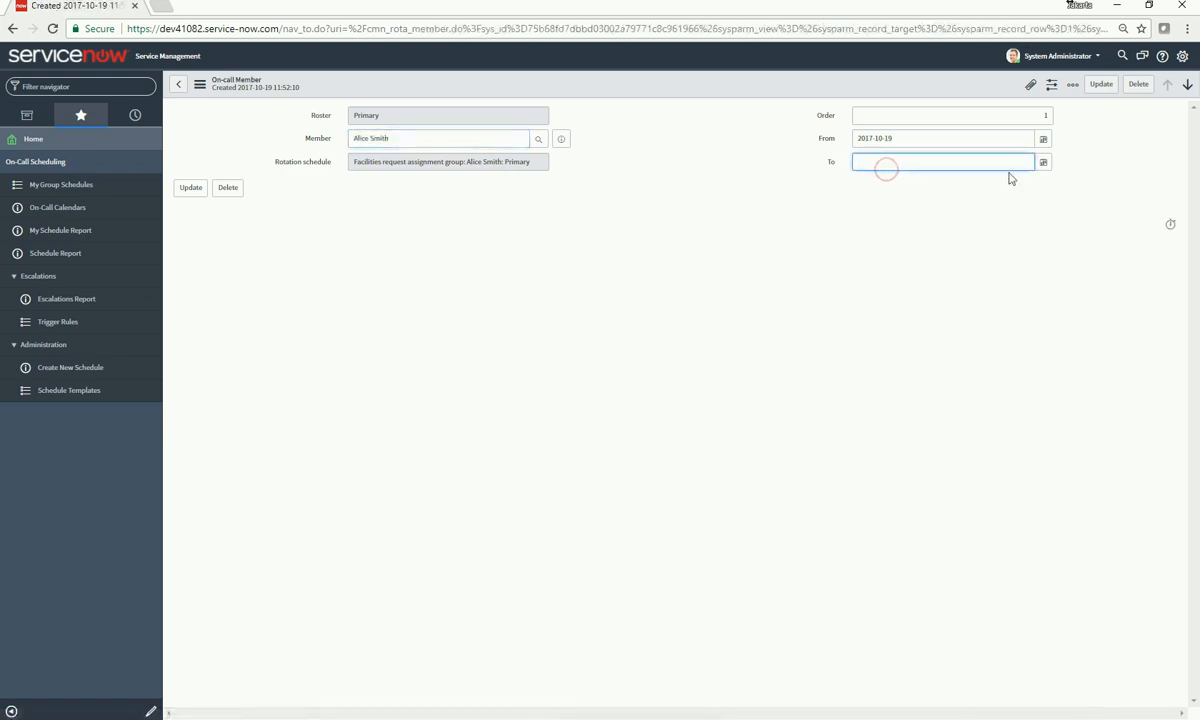
text(2017-10-20)
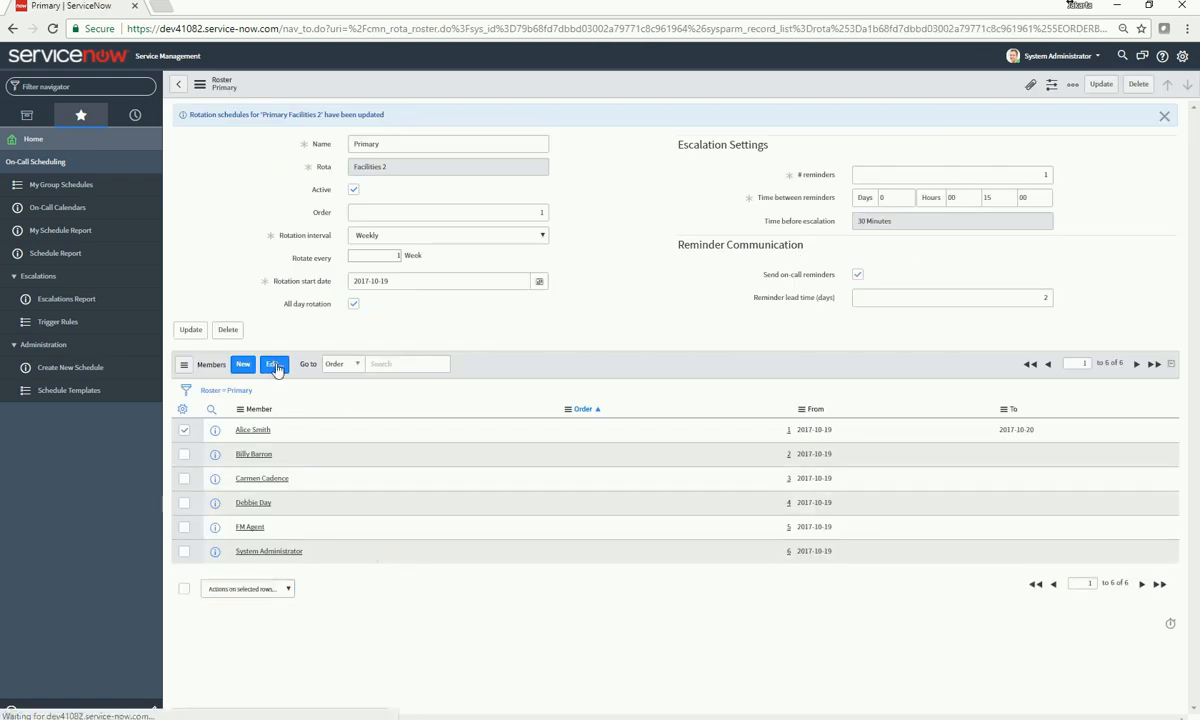
- Move Alice Smith out of the roster members, then add her back last
click(274, 363)
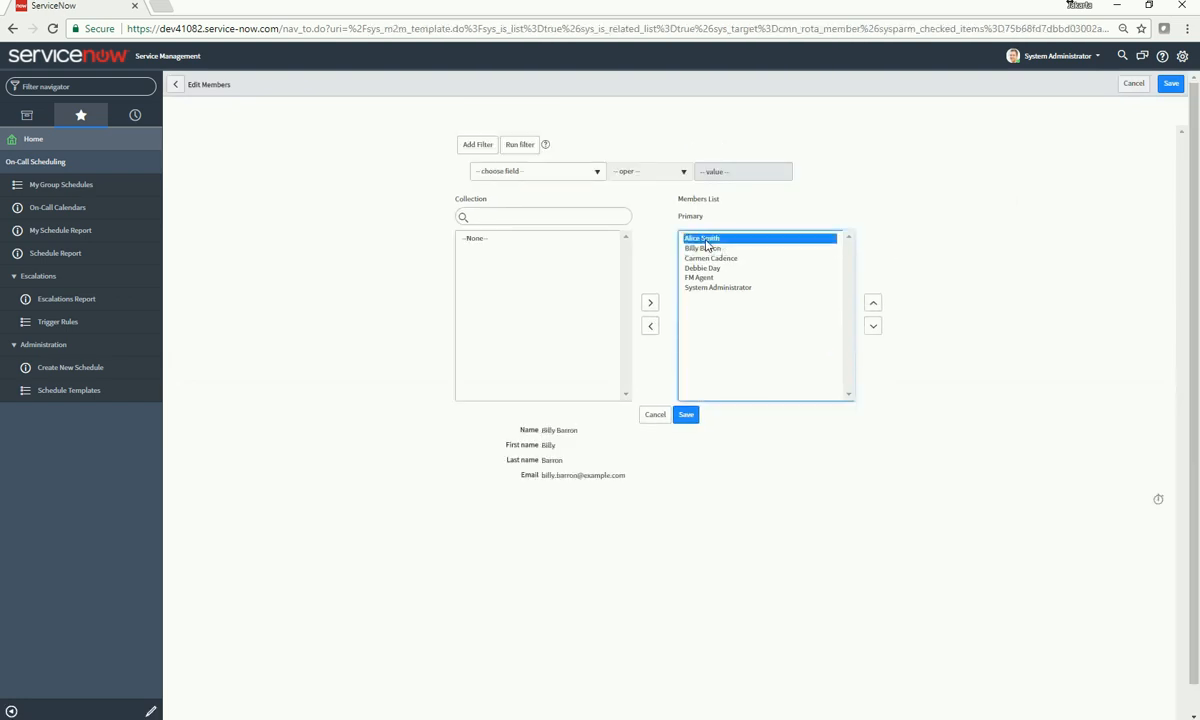
click(685, 414)
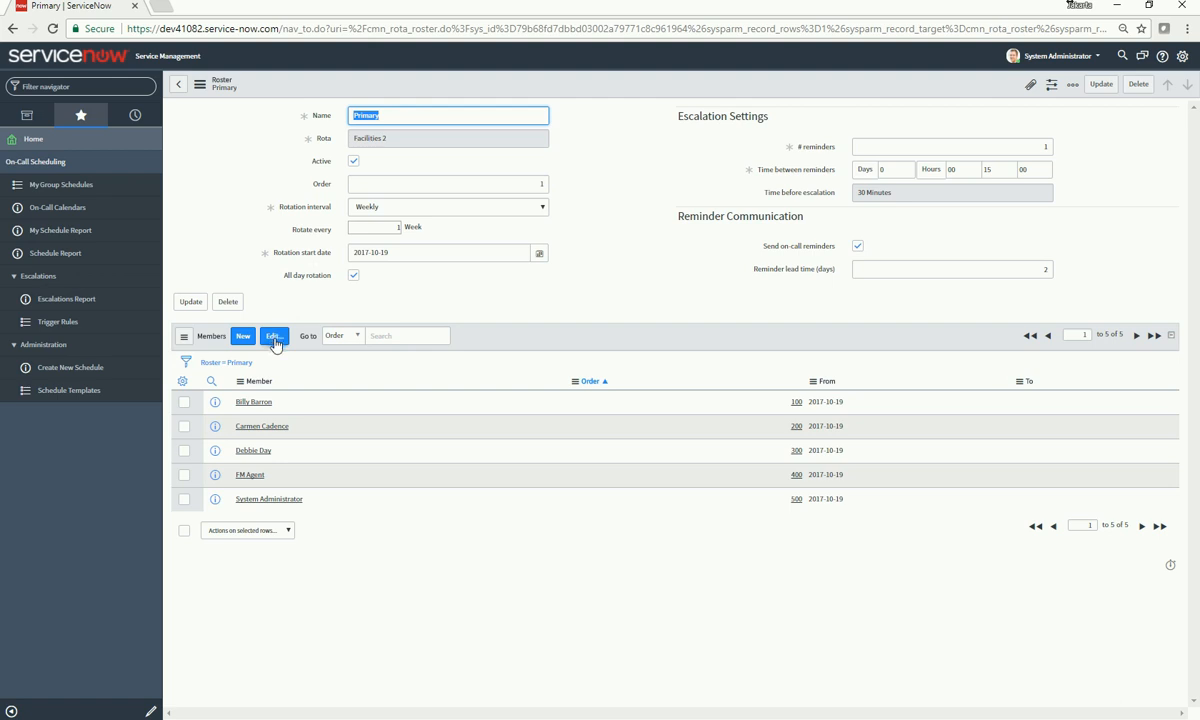
click(273, 335)
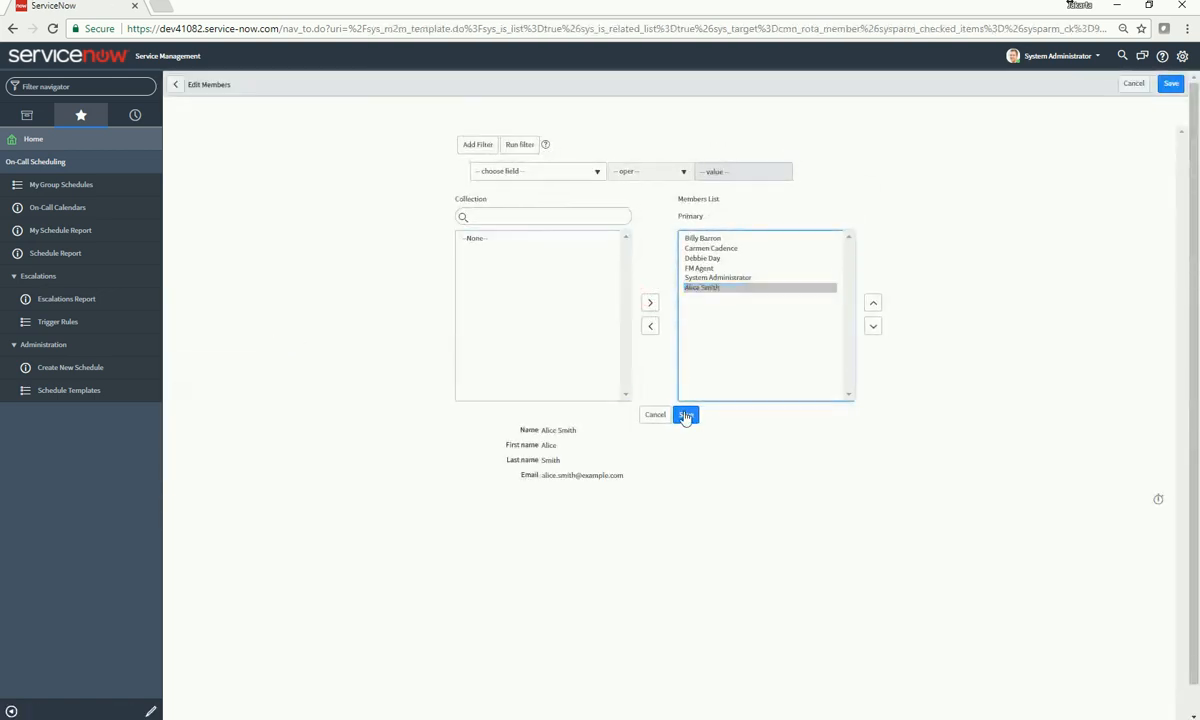
click(686, 414)
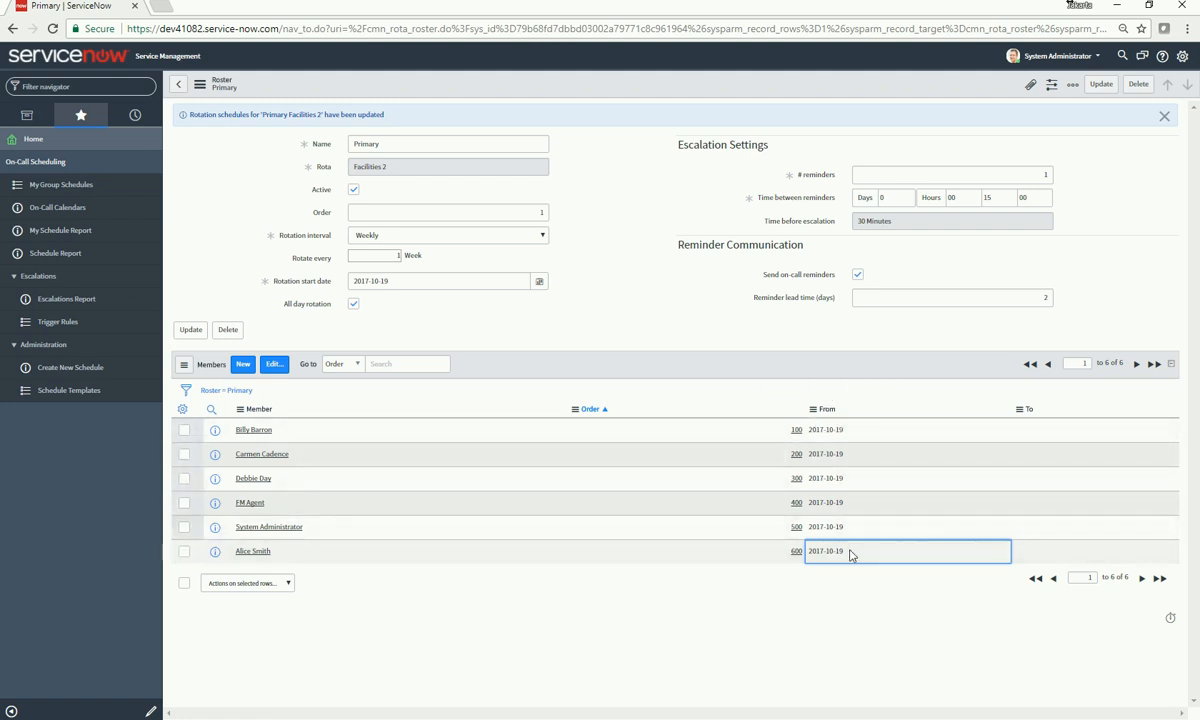
mouse_move(1043, 553)
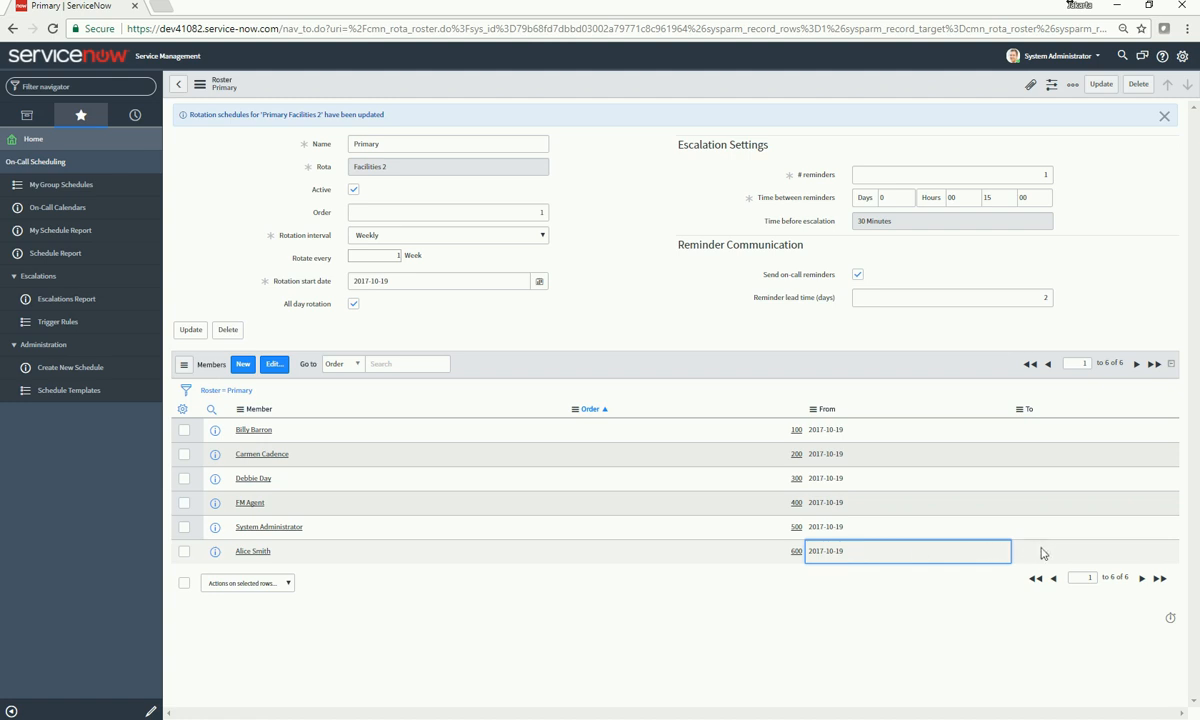
mouse_move(897, 554)
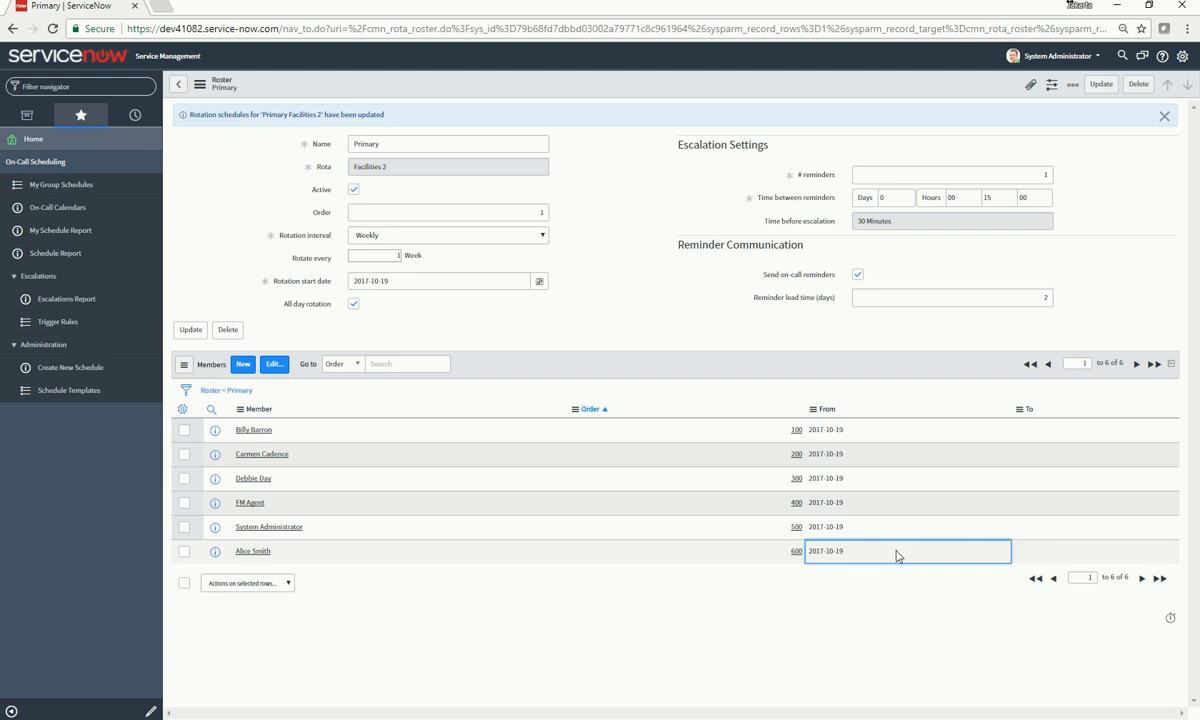
mouse_move(869, 566)
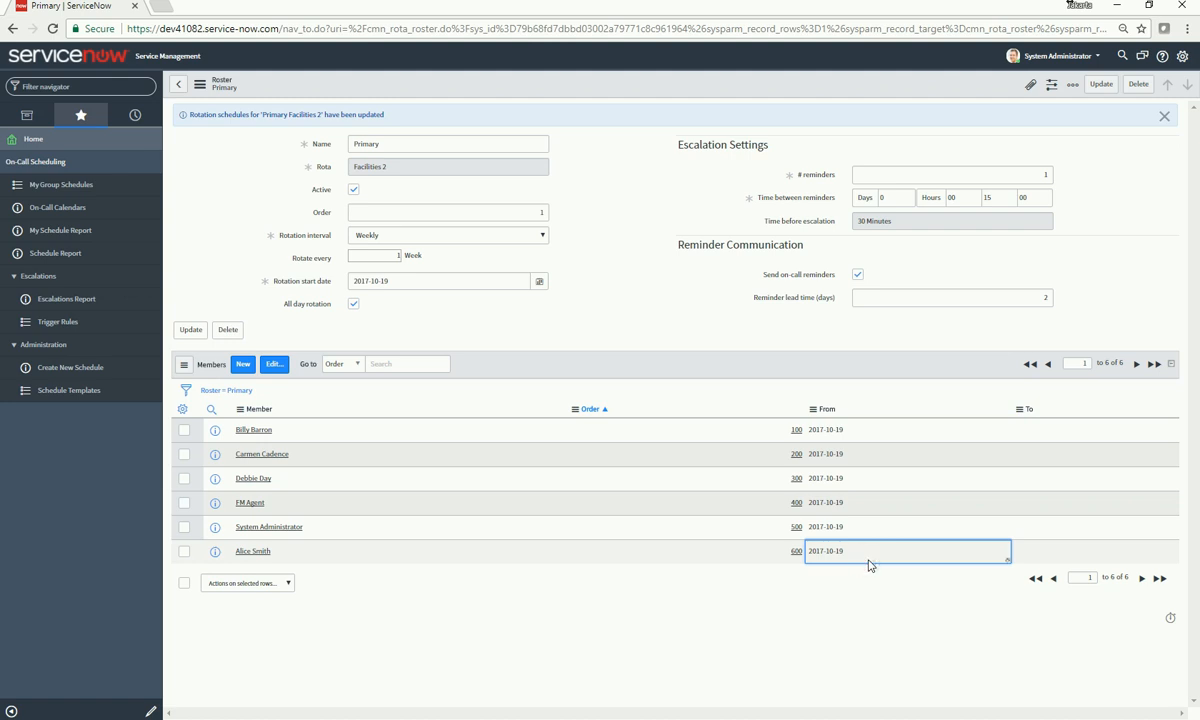
- Pick October 21 as Alice Smith's roster From date
click(907, 550)
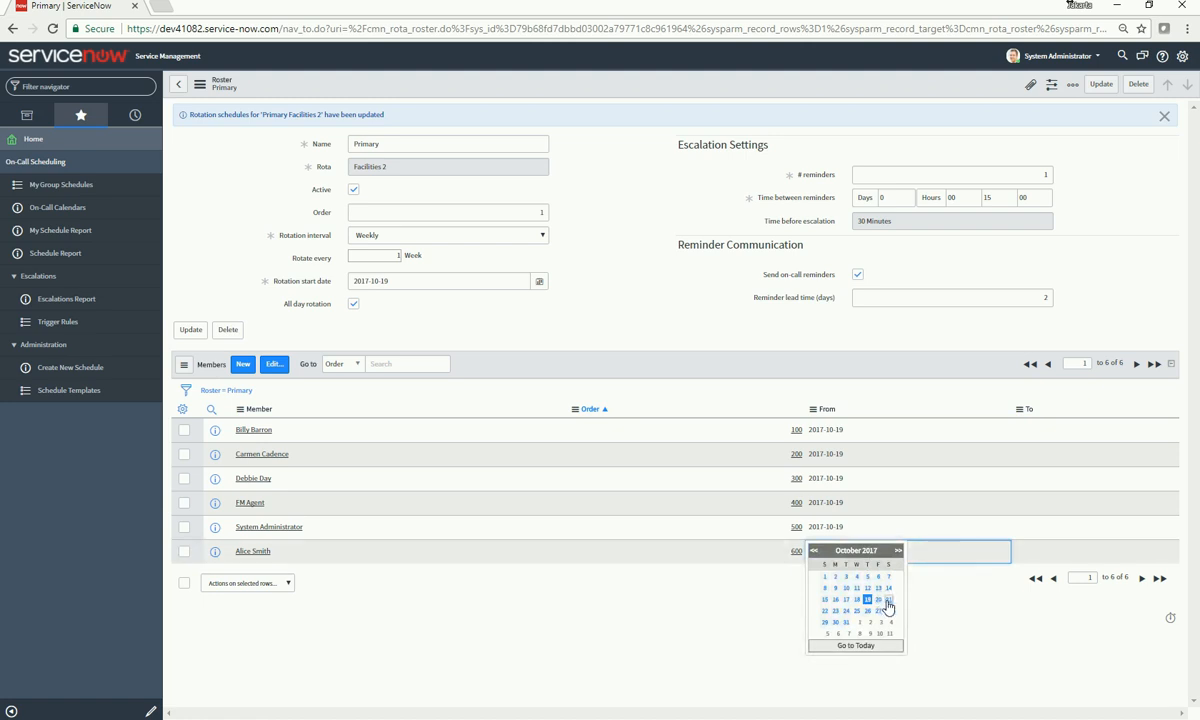
click(888, 600)
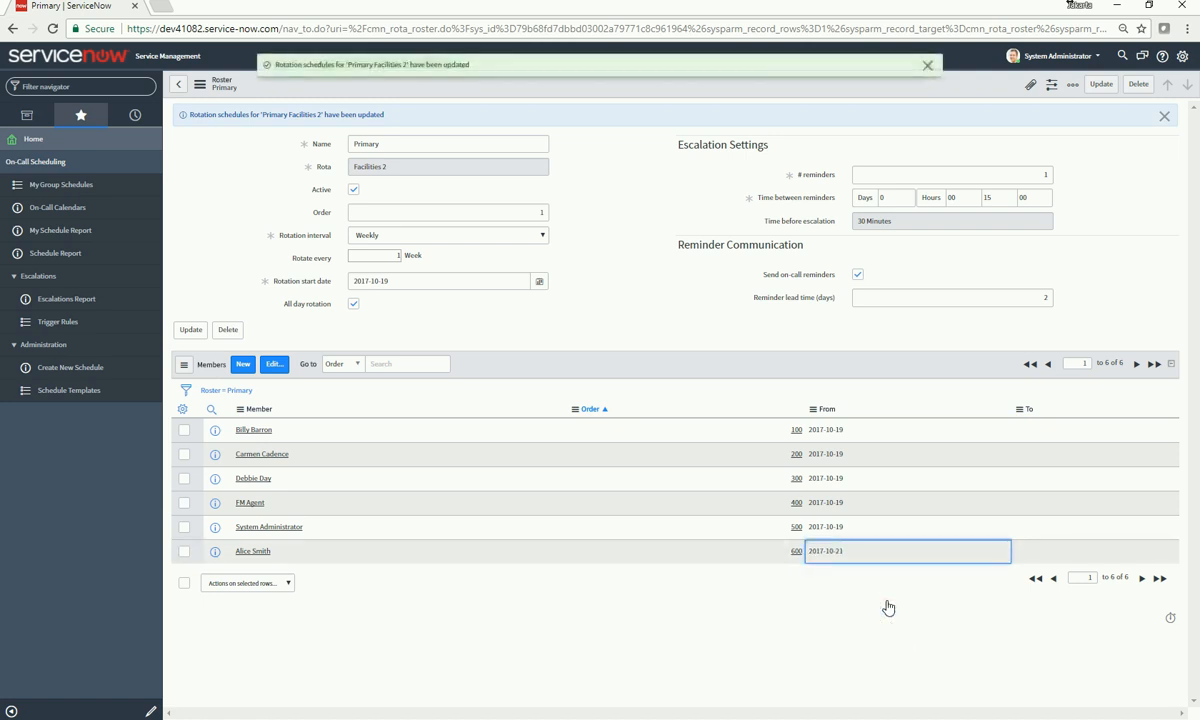